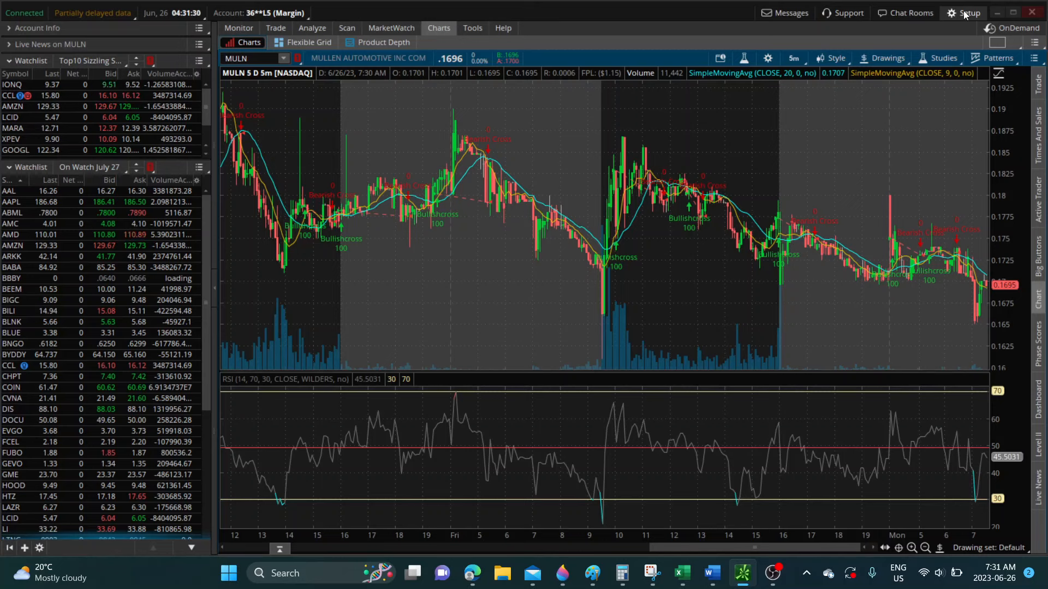
mouse_move(731, 129)
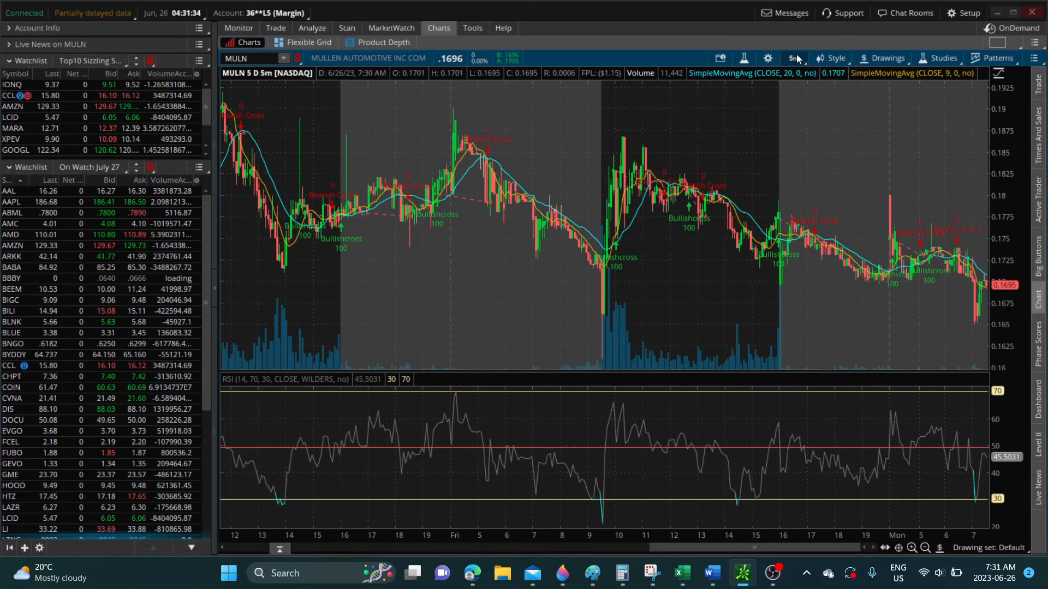
Step: Bring up the chart time-frame choices over the MULN 5-day, 5-minute chart
click(792, 58)
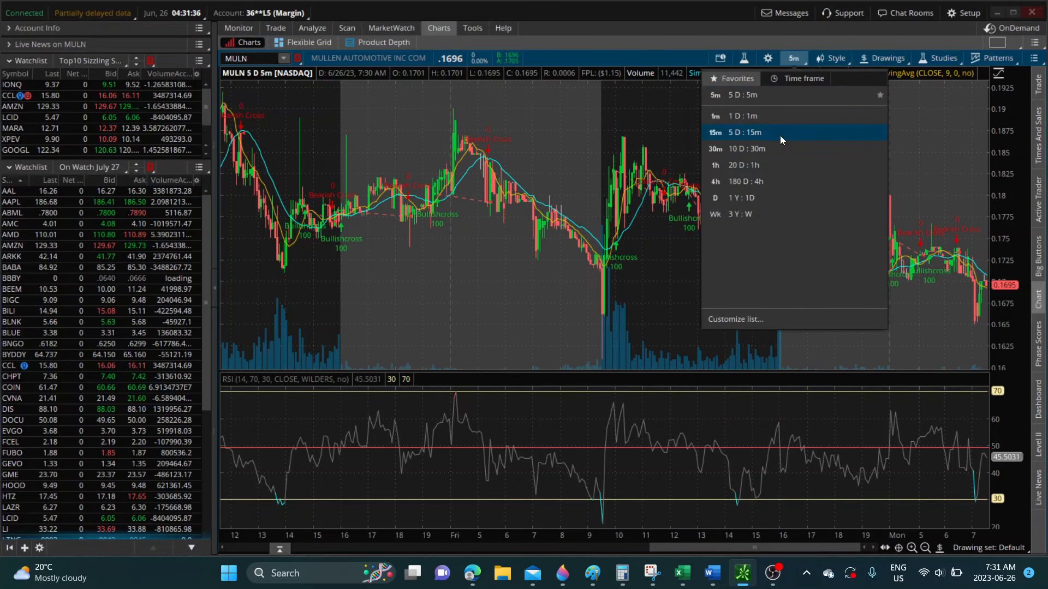
Step: Switch the MULN chart to the 5 D : 15m time frame
click(739, 132)
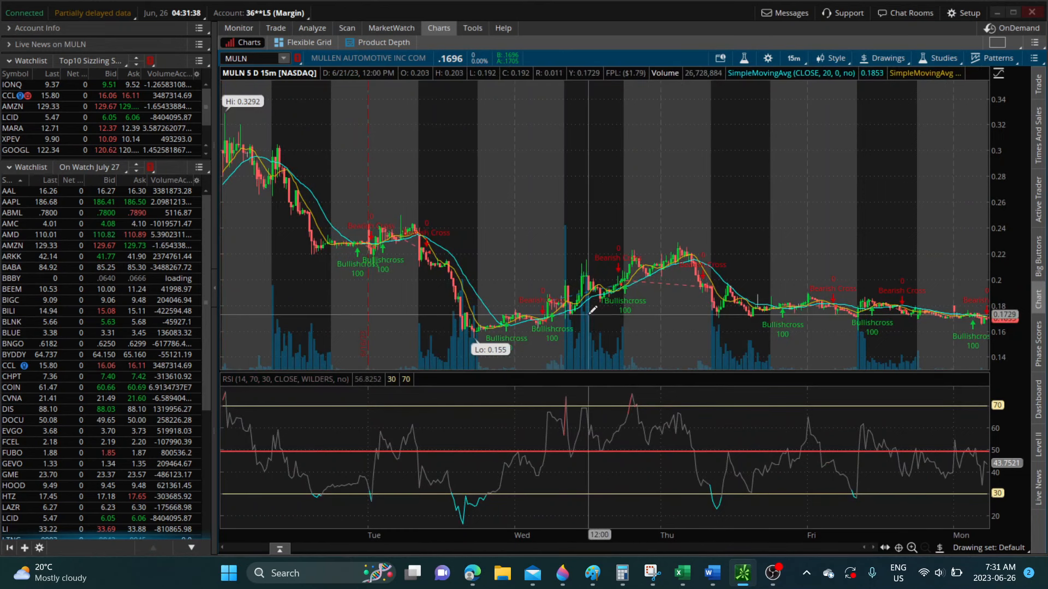
mouse_move(448, 332)
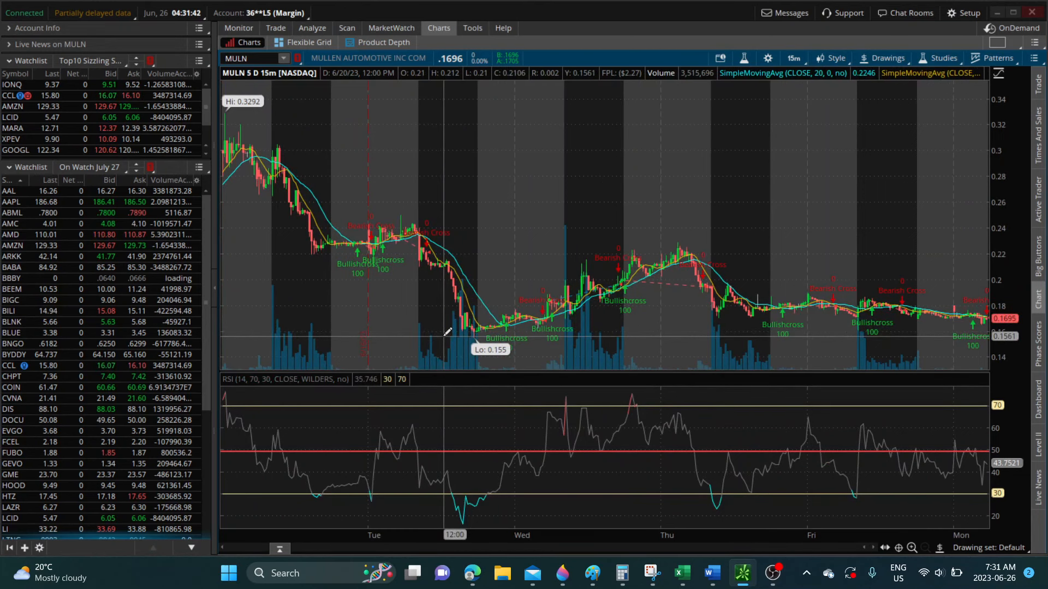
mouse_move(699, 304)
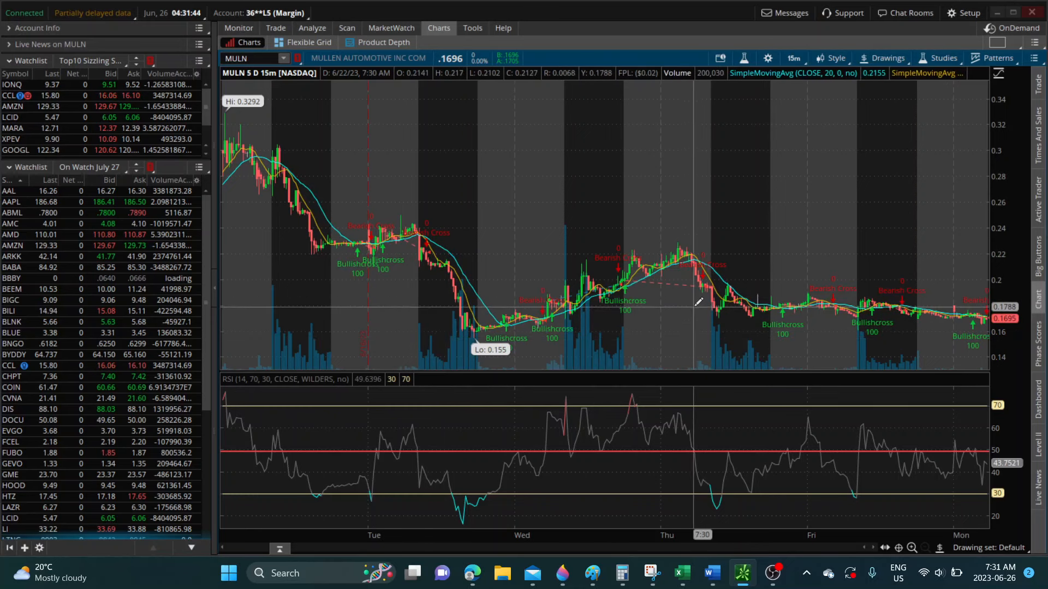
mouse_move(831, 314)
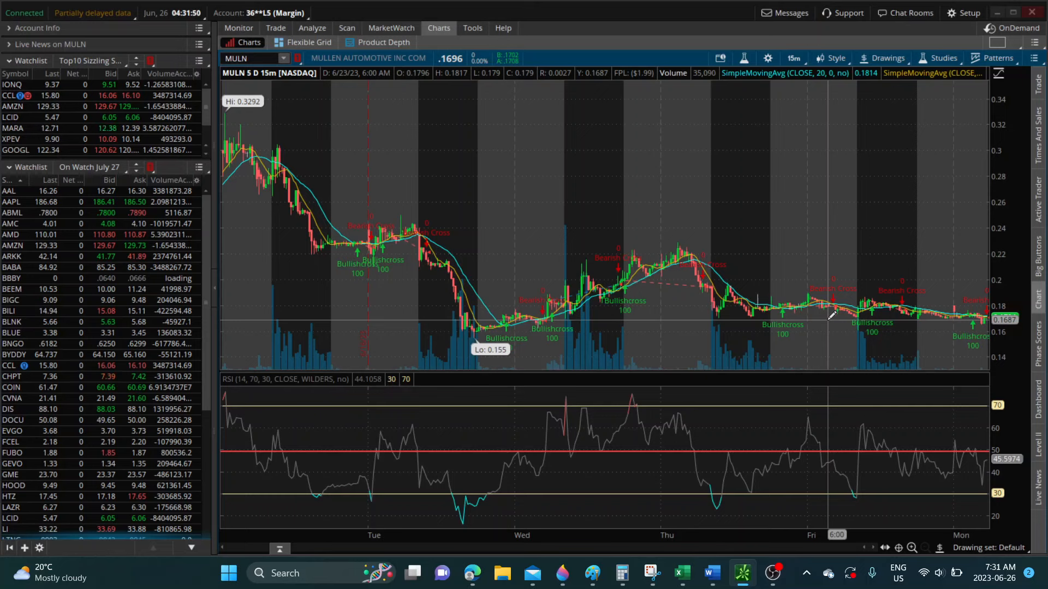
mouse_move(632, 311)
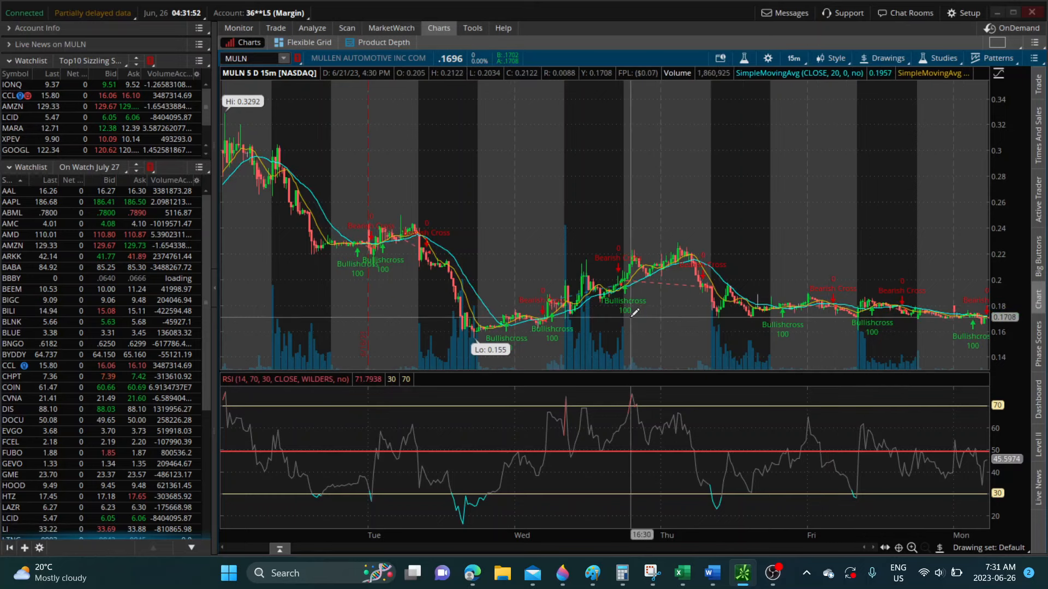
mouse_move(471, 328)
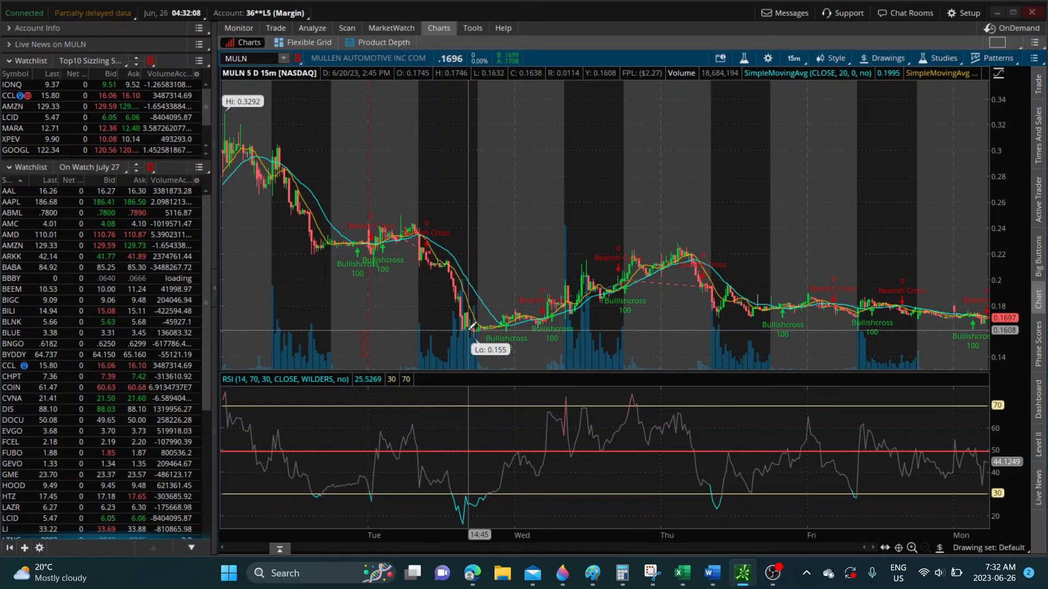
mouse_move(478, 328)
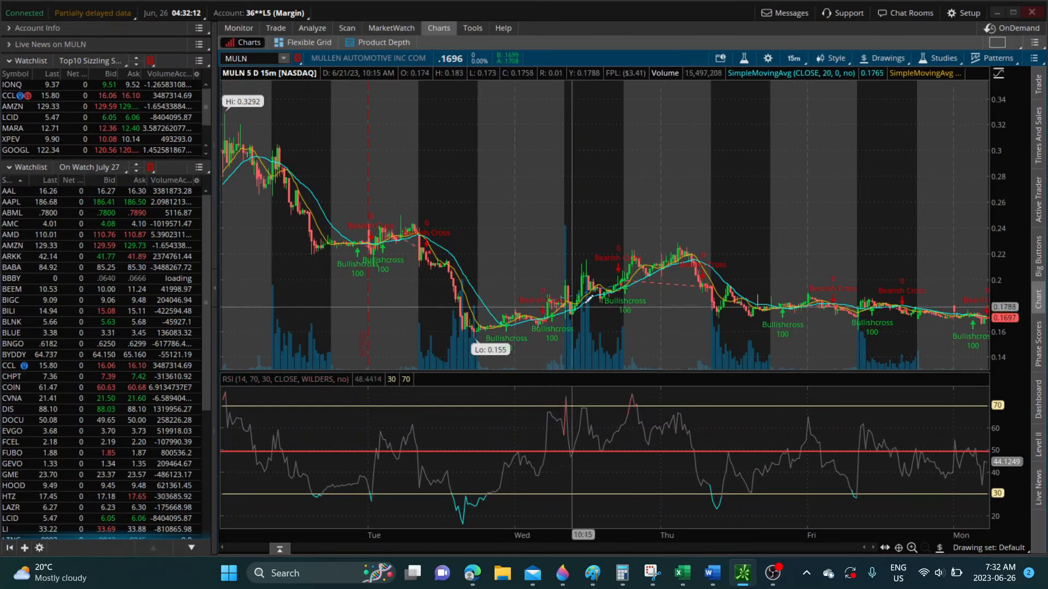
mouse_move(680, 255)
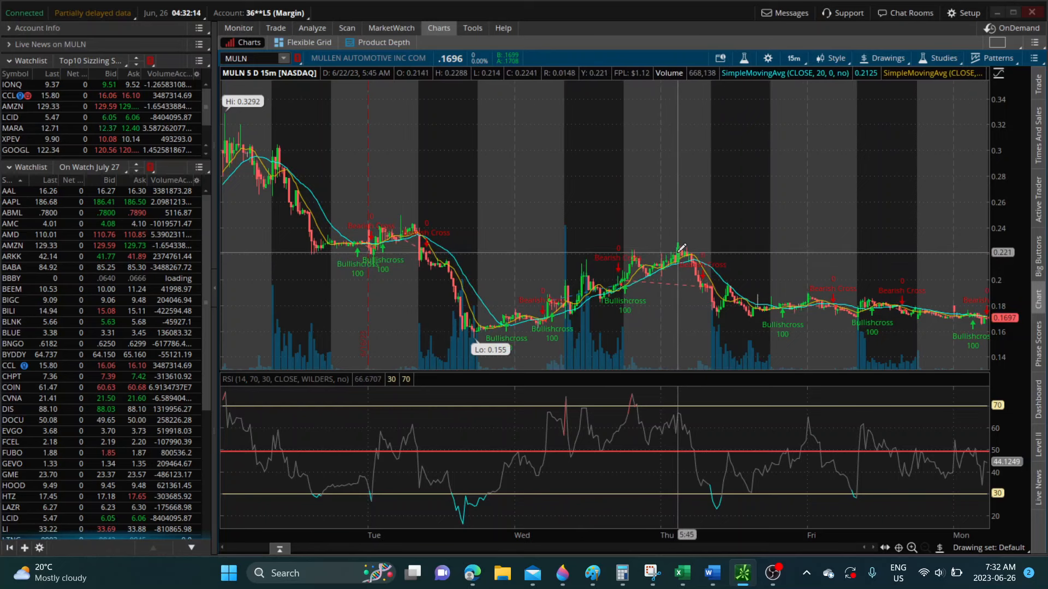
mouse_move(711, 290)
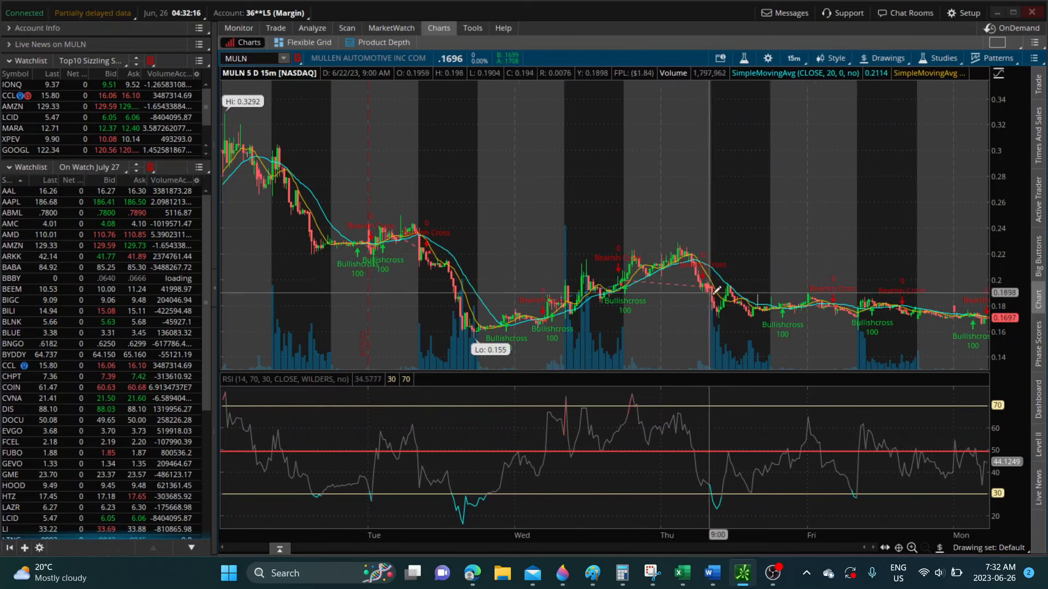
mouse_move(752, 301)
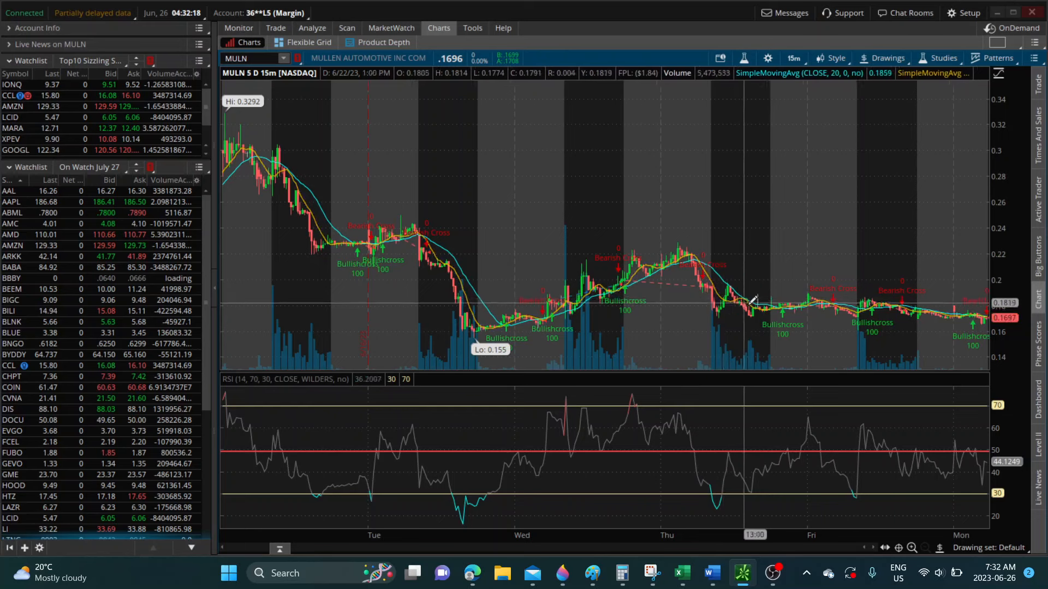
mouse_move(956, 305)
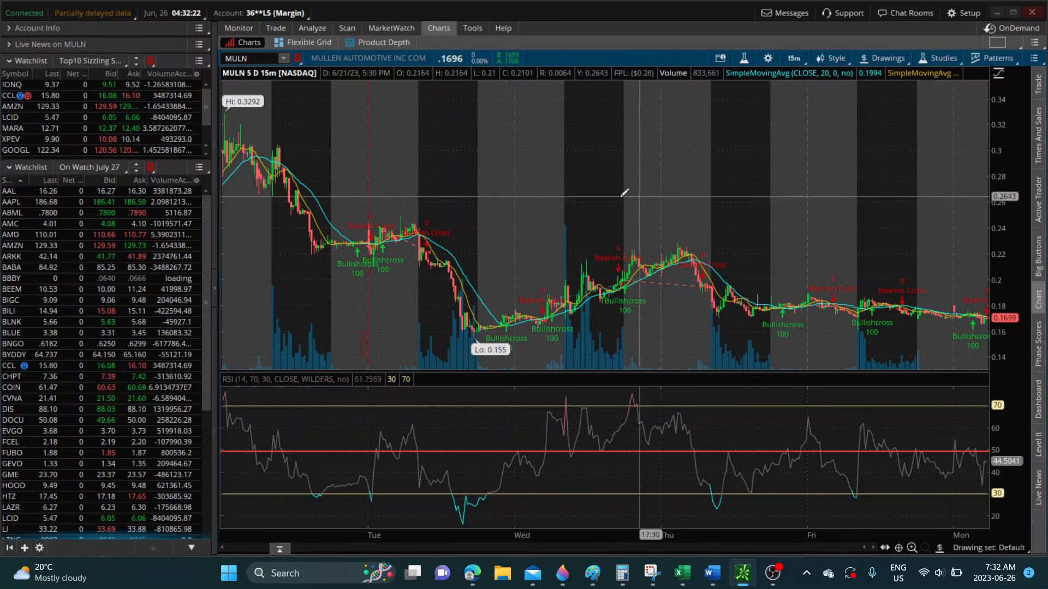
mouse_move(604, 195)
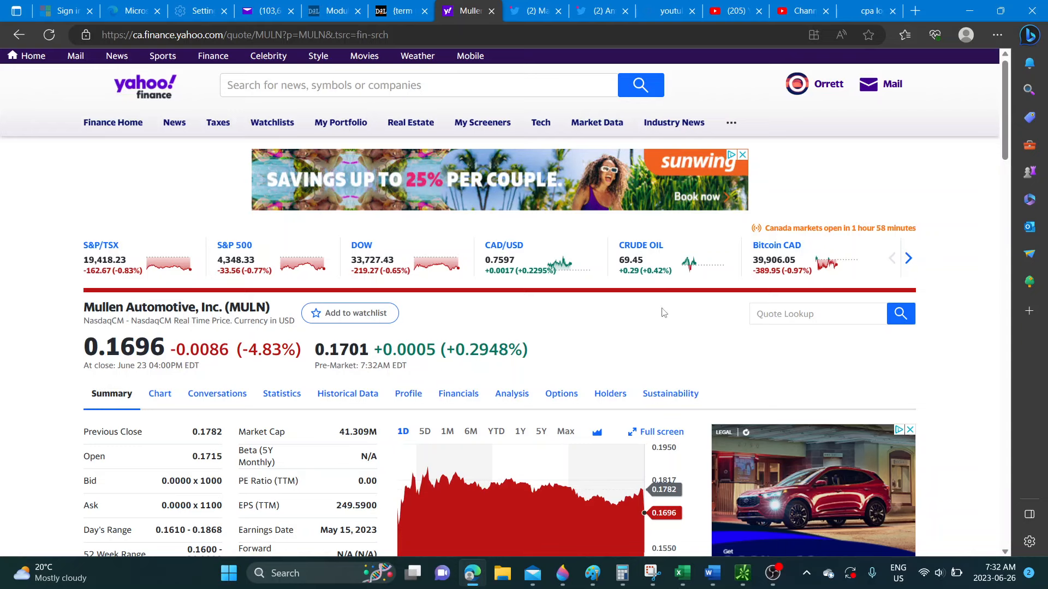
Step: Browse the Yahoo Finance MULN quote summary with price, key statistics and one-day chart
scroll(down, 3)
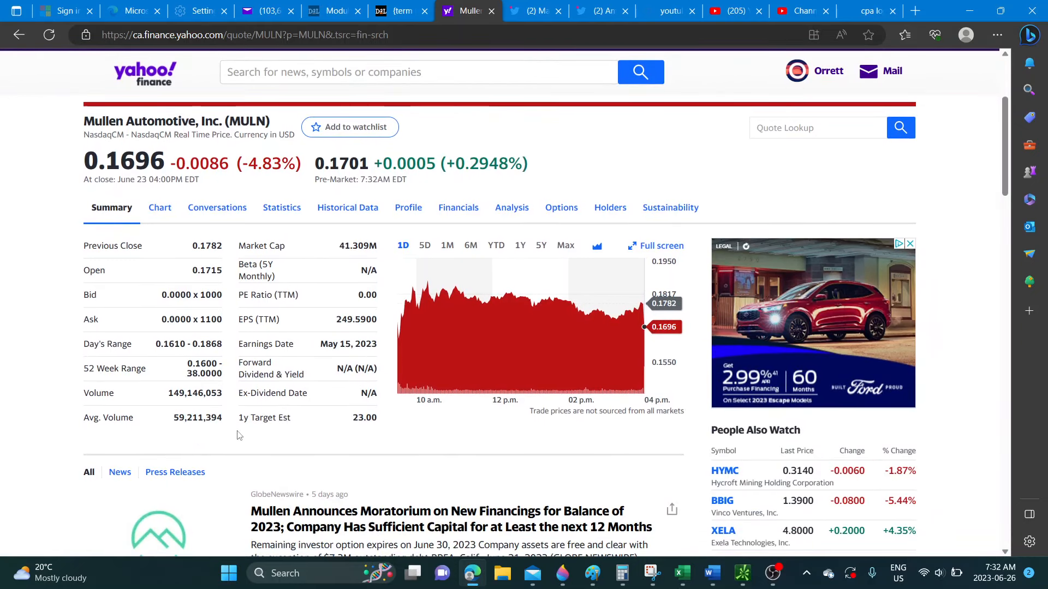
mouse_move(215, 437)
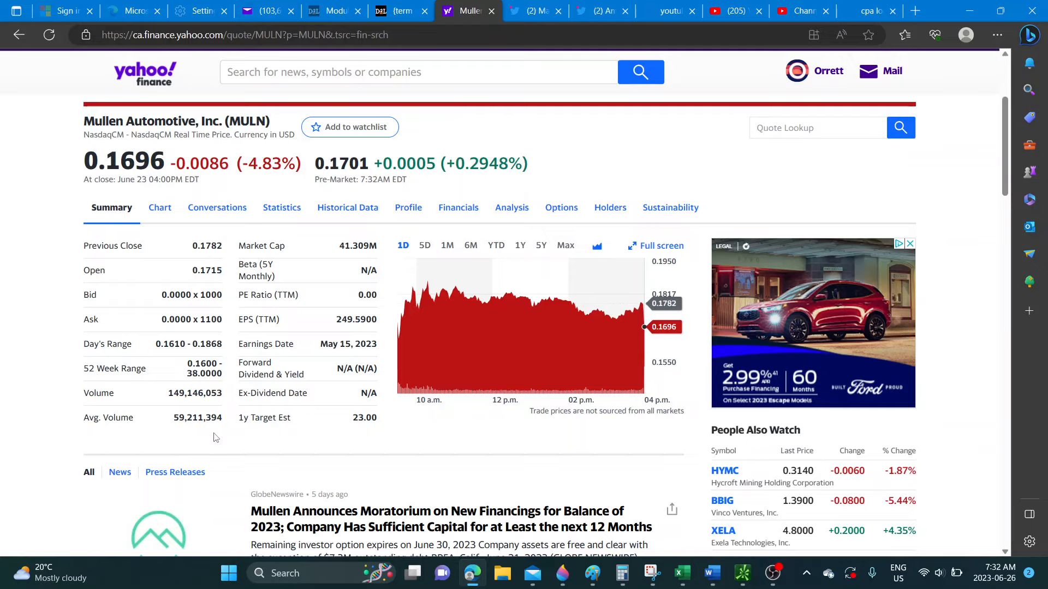
mouse_move(689, 402)
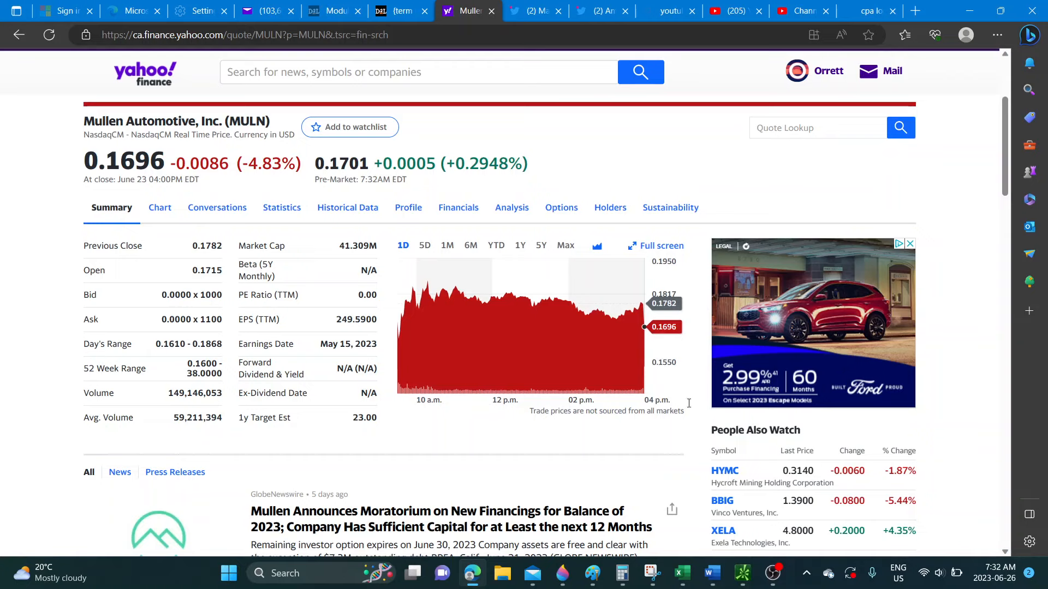
scroll(up, 3)
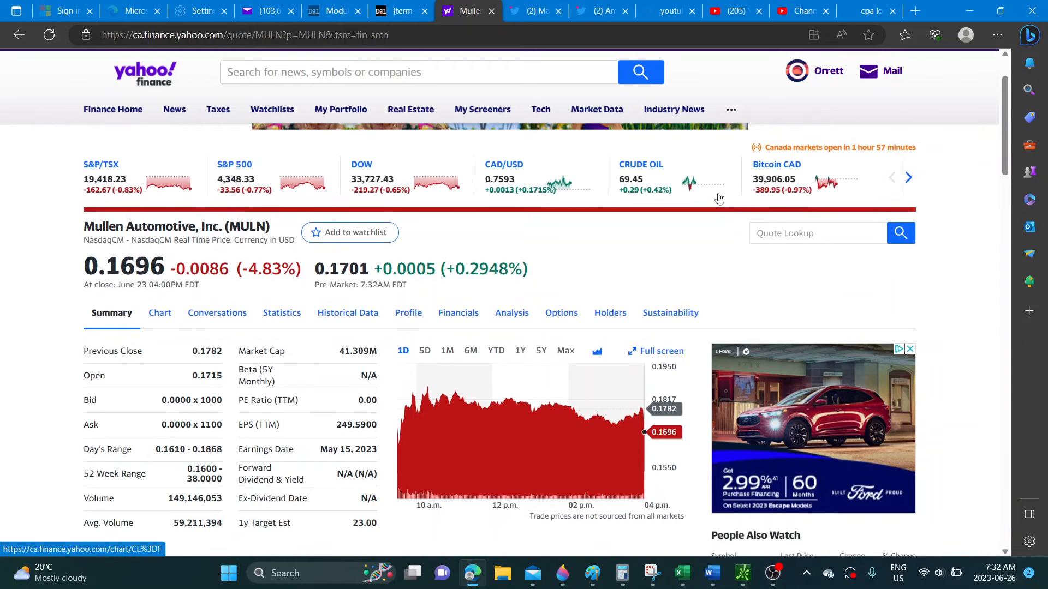
scroll(up, 3)
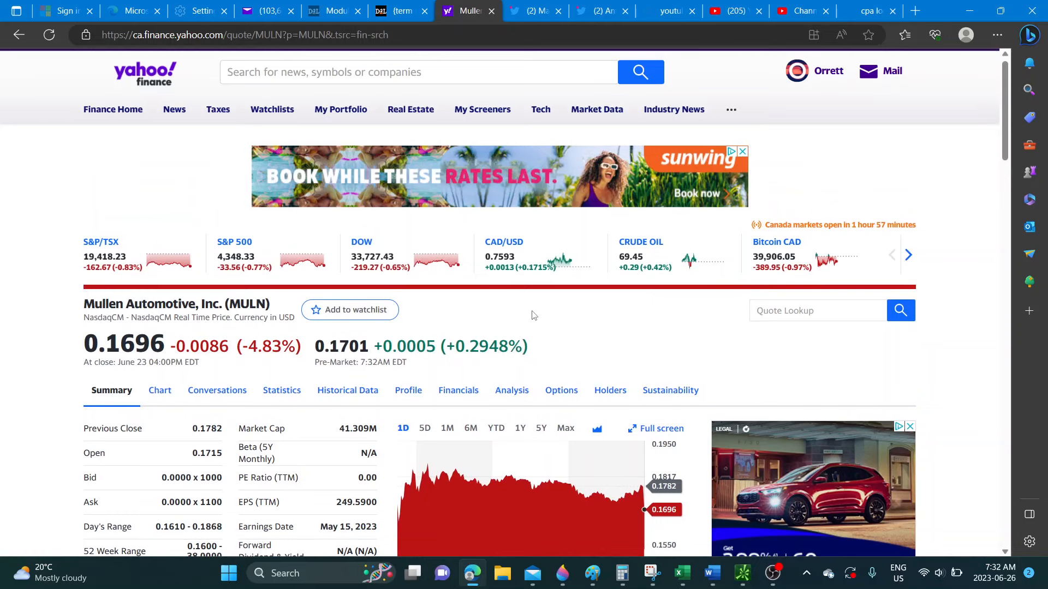
mouse_move(126, 284)
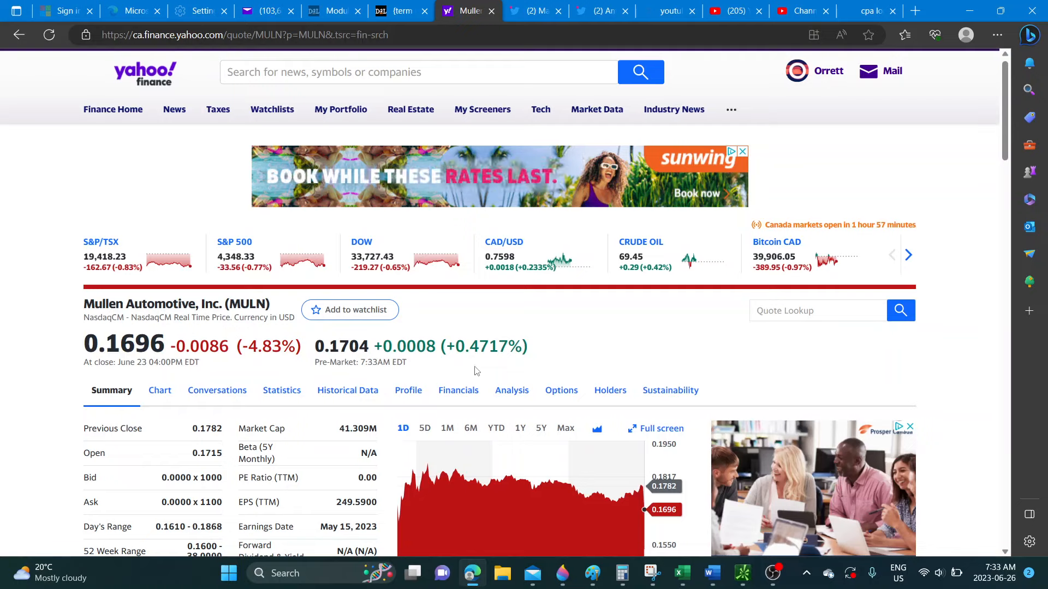
mouse_move(579, 369)
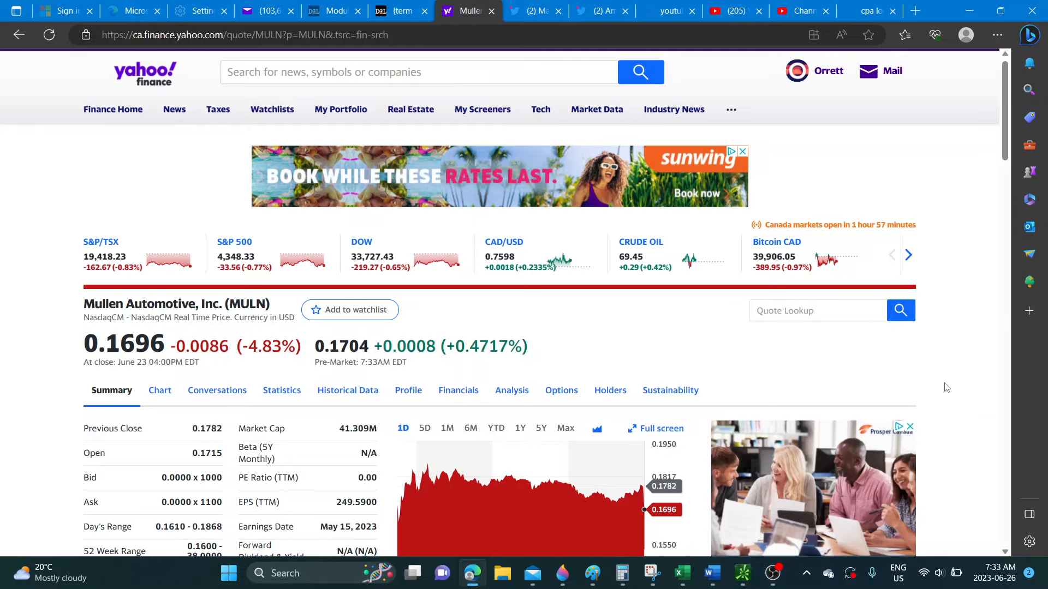
Step: Browse MULN's news feed including the financing-moratorium headline, then return to the top of the summary
scroll(down, 3)
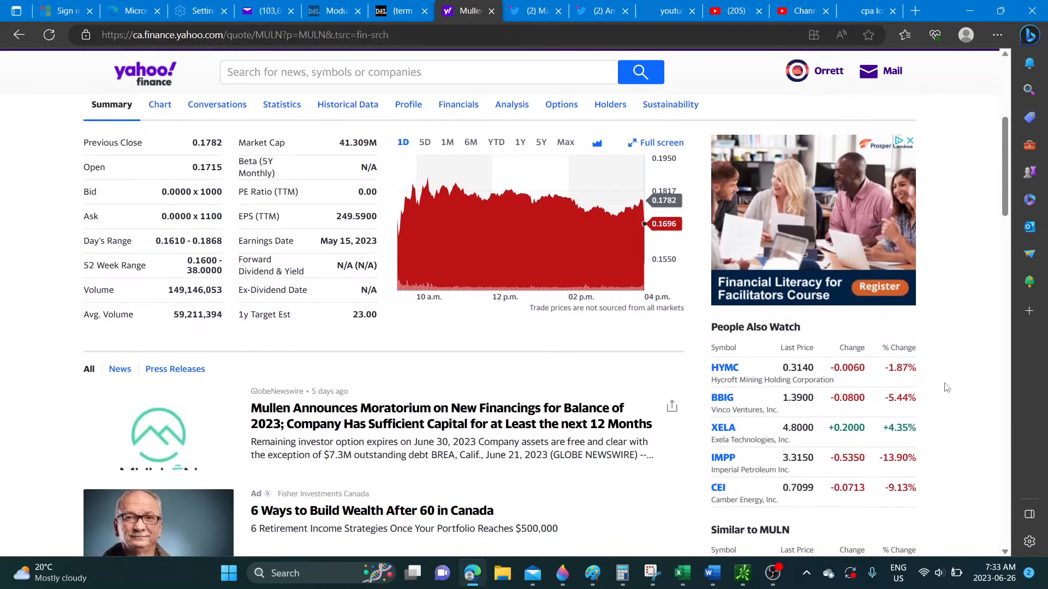
scroll(down, 3)
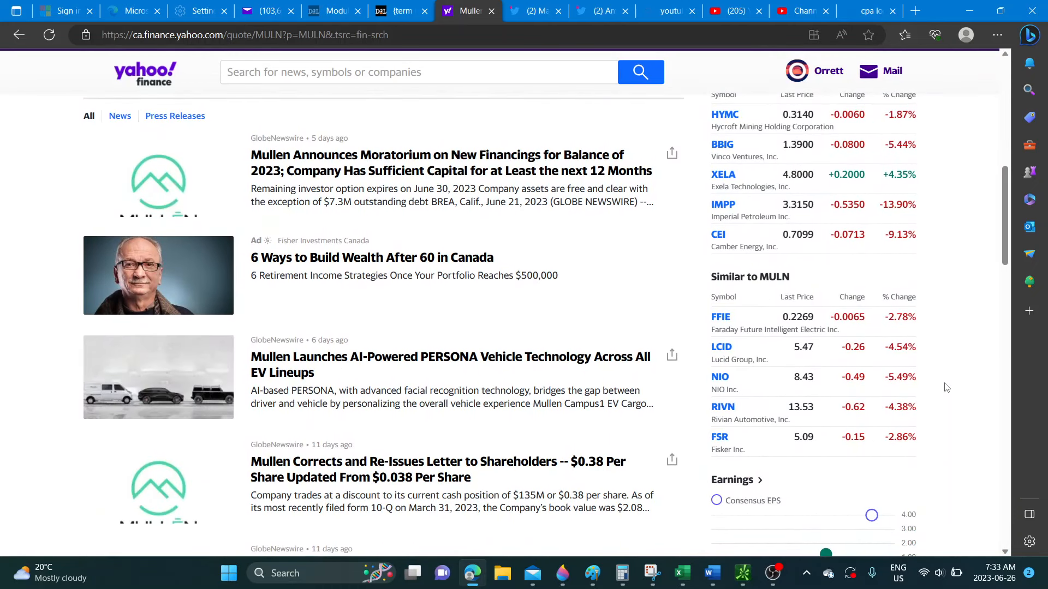
mouse_move(938, 357)
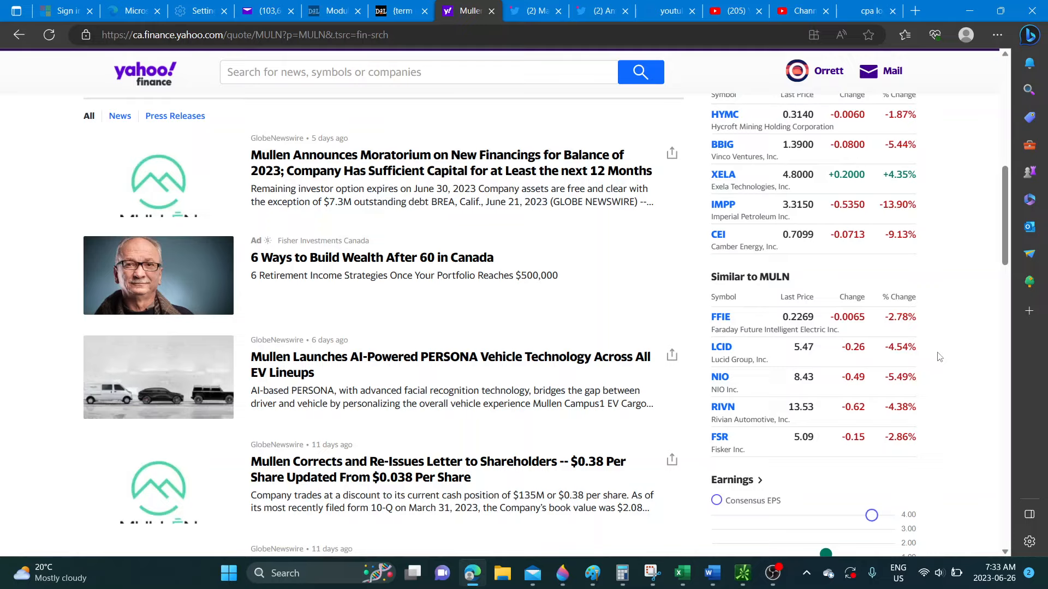
mouse_move(928, 363)
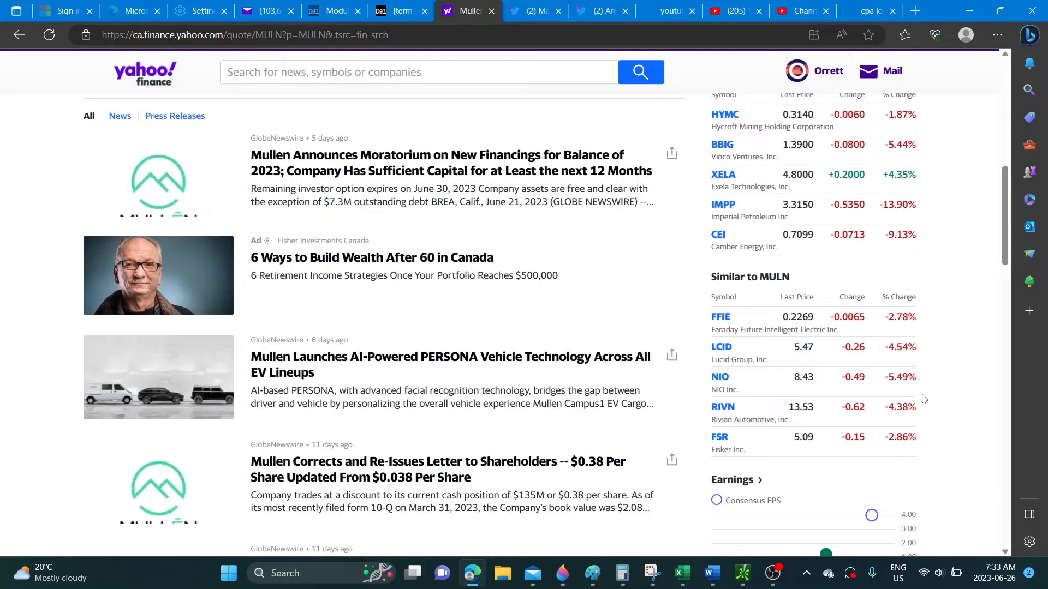
mouse_move(934, 385)
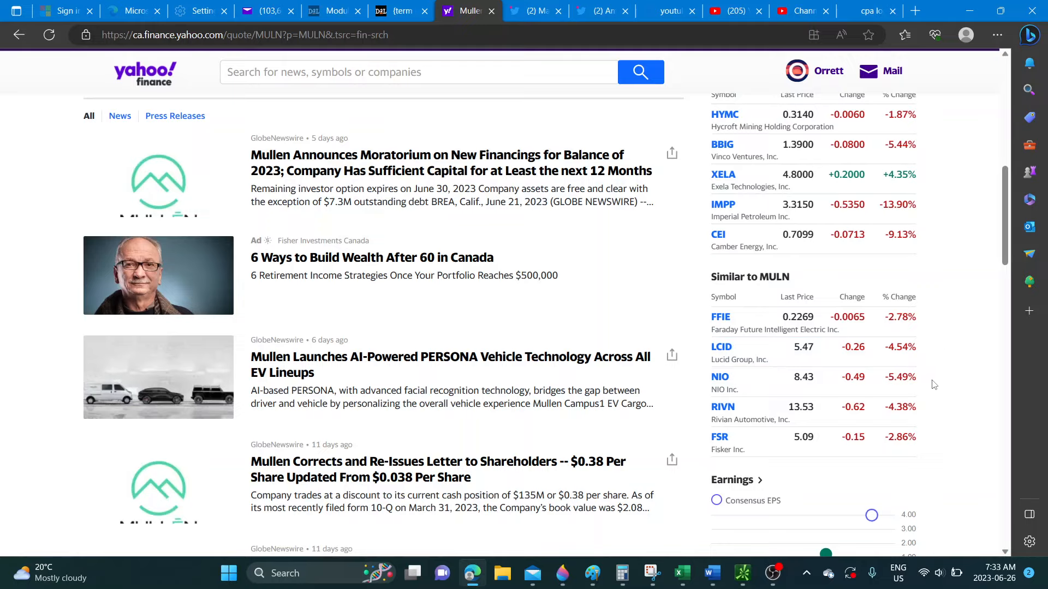
mouse_move(925, 419)
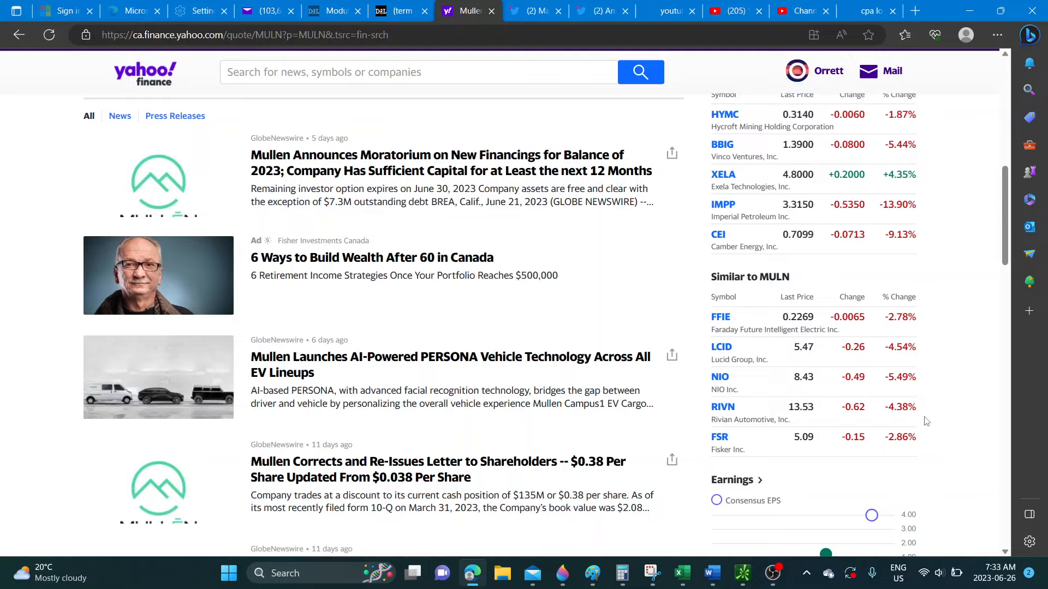
mouse_move(935, 387)
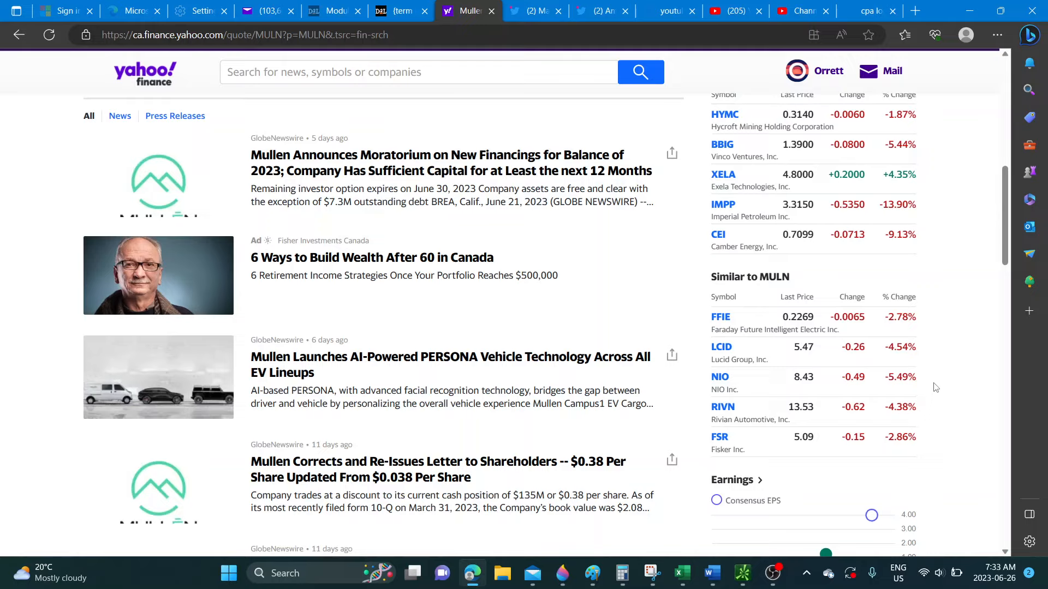
scroll(up, 3)
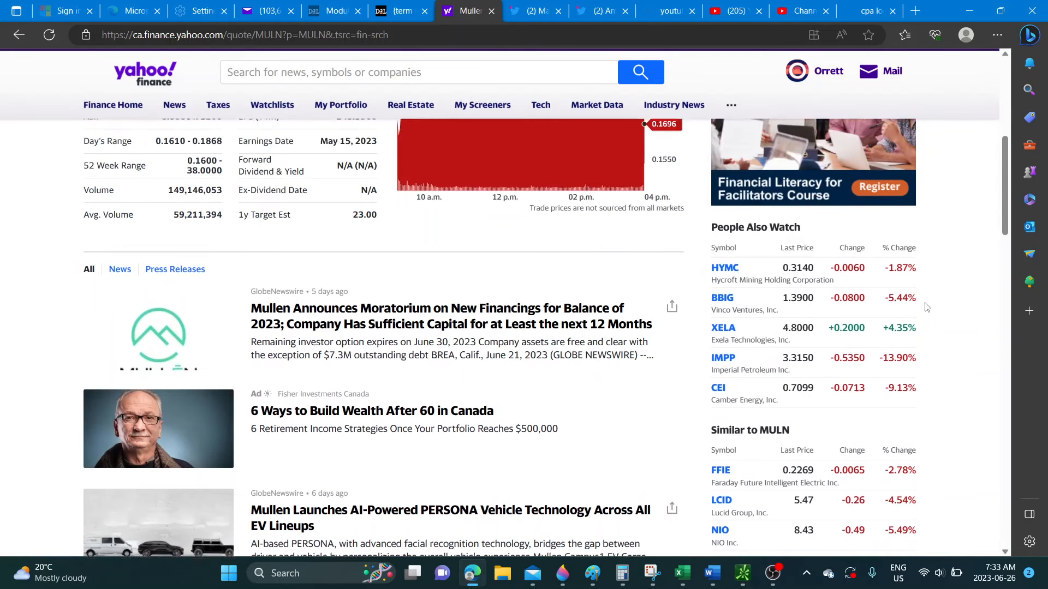
scroll(up, 3)
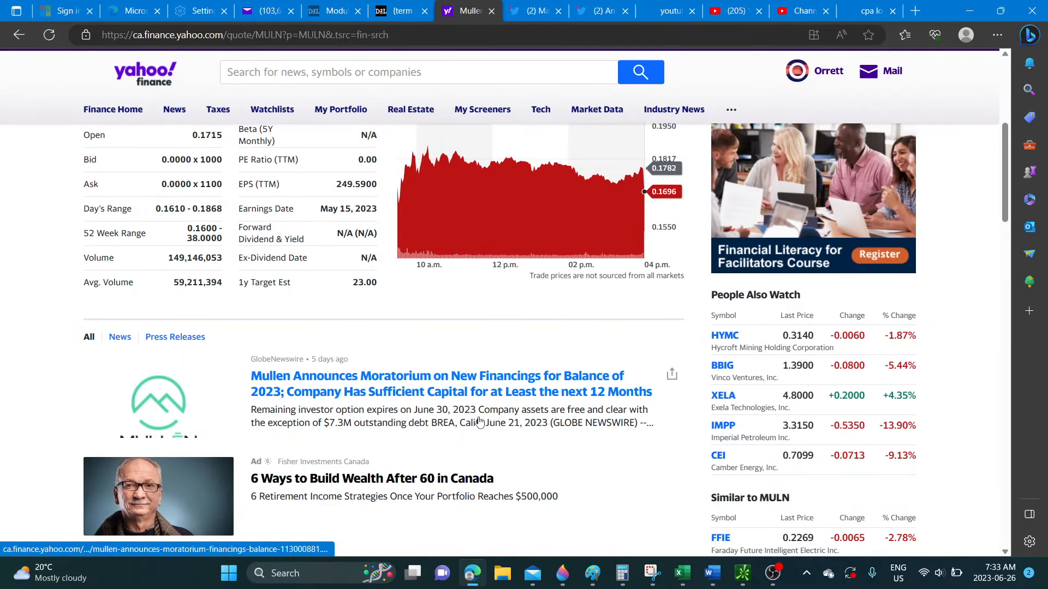
mouse_move(541, 412)
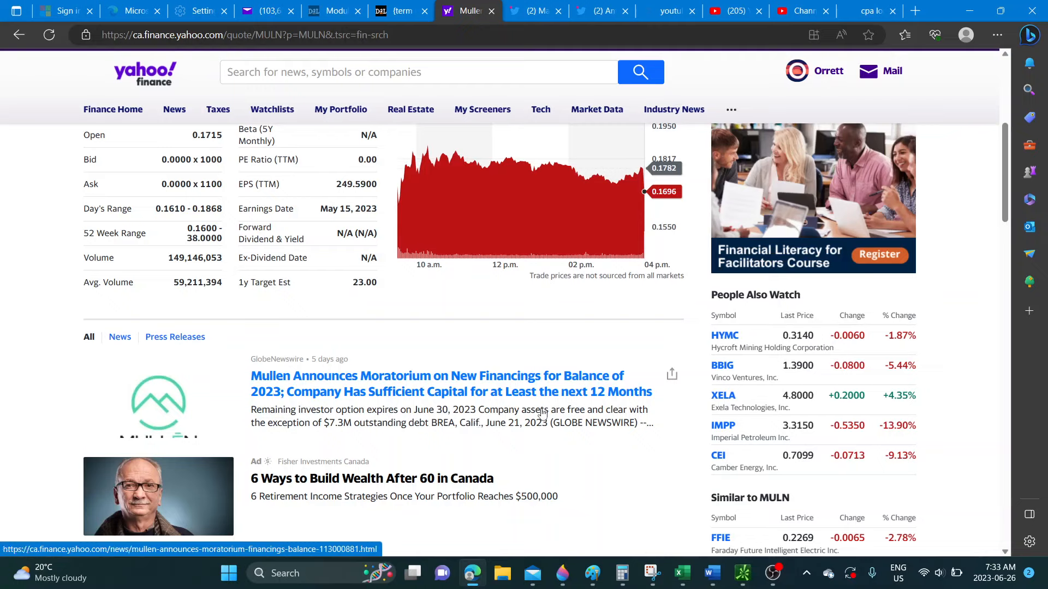
mouse_move(569, 440)
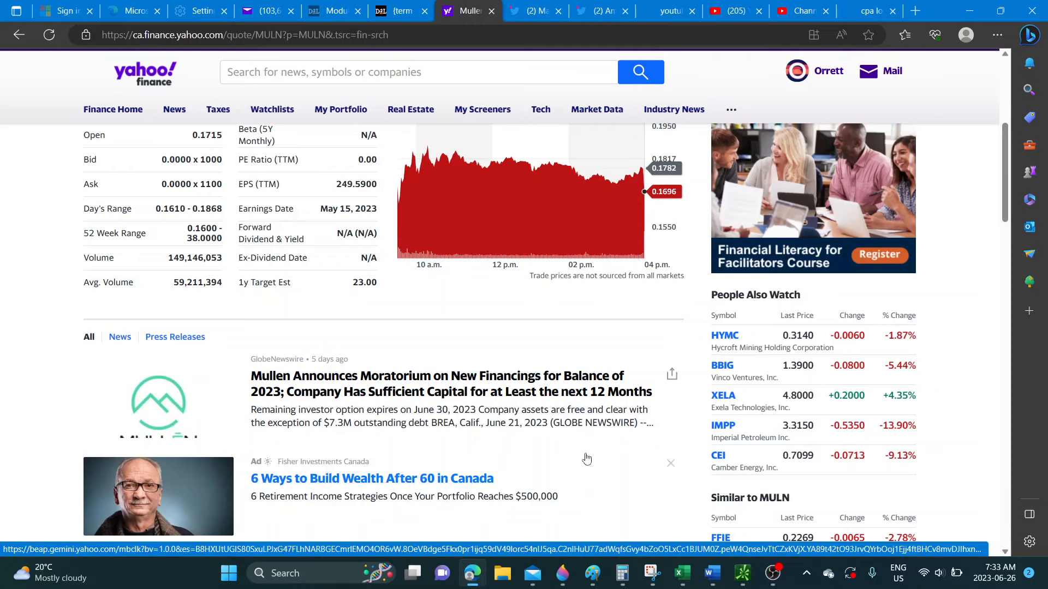
scroll(up, 3)
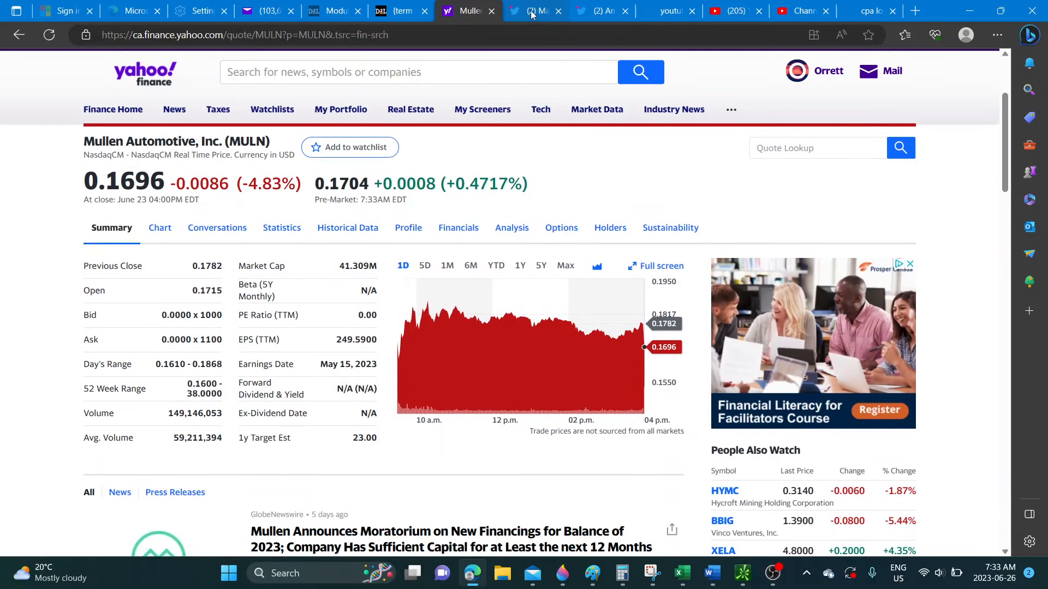
Step: View the retweeted $MULN 'ready for production mode' tweet with four van photos
click(532, 11)
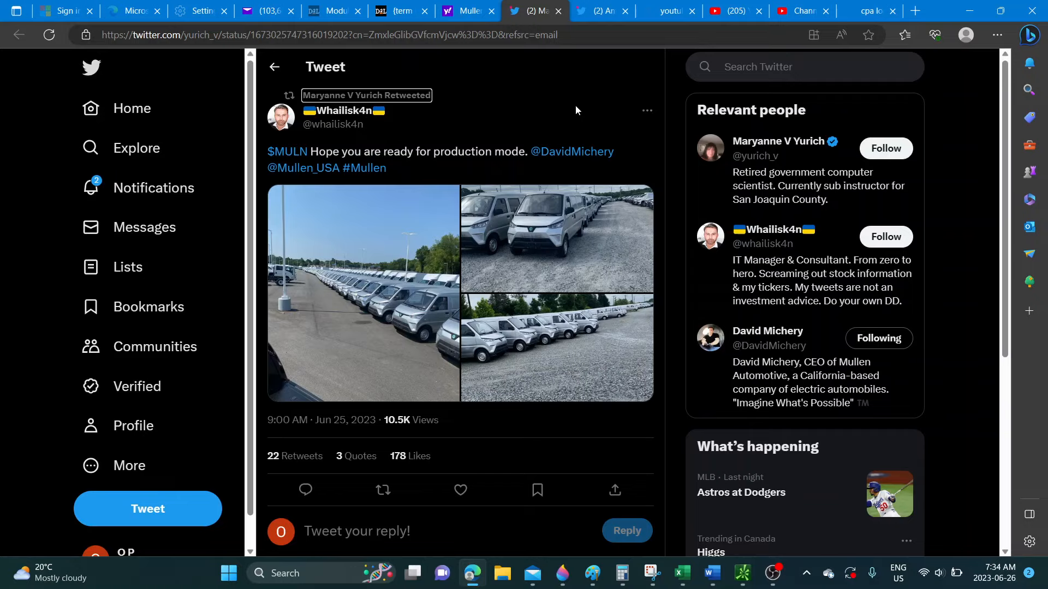
mouse_move(541, 113)
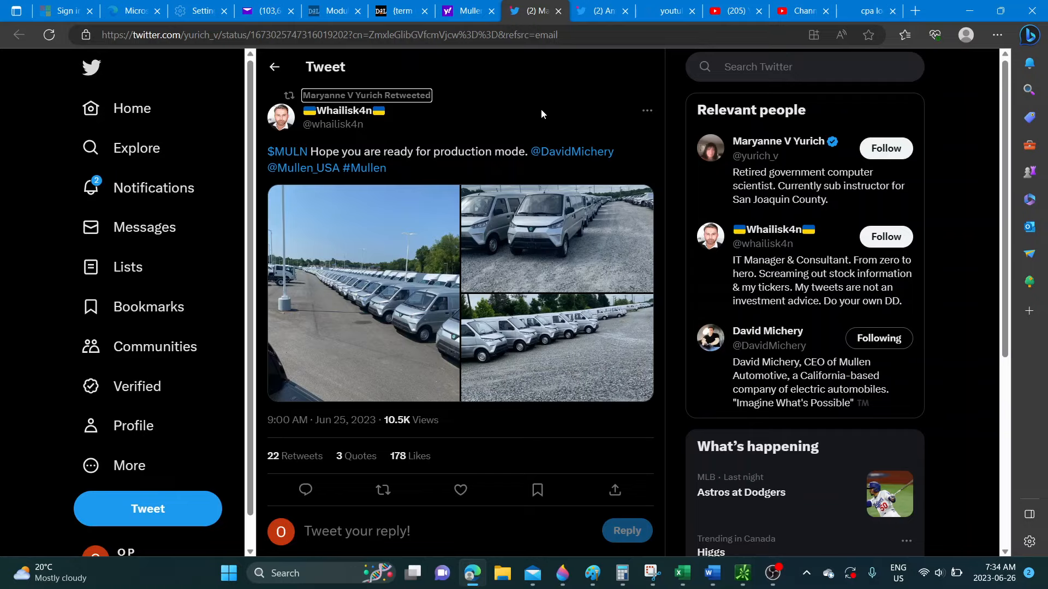
mouse_move(370, 136)
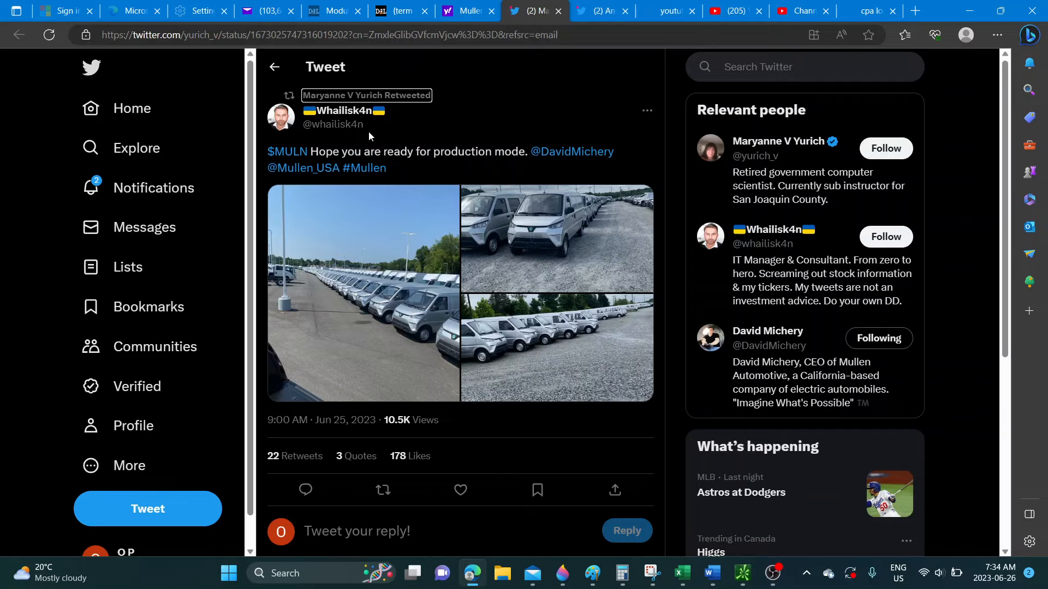
mouse_move(494, 167)
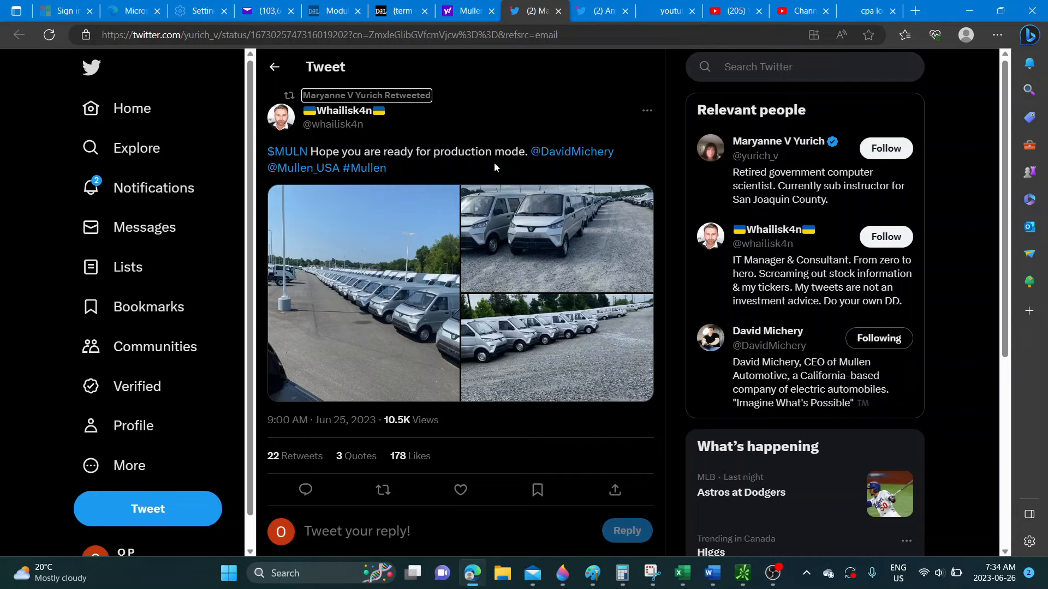
mouse_move(451, 371)
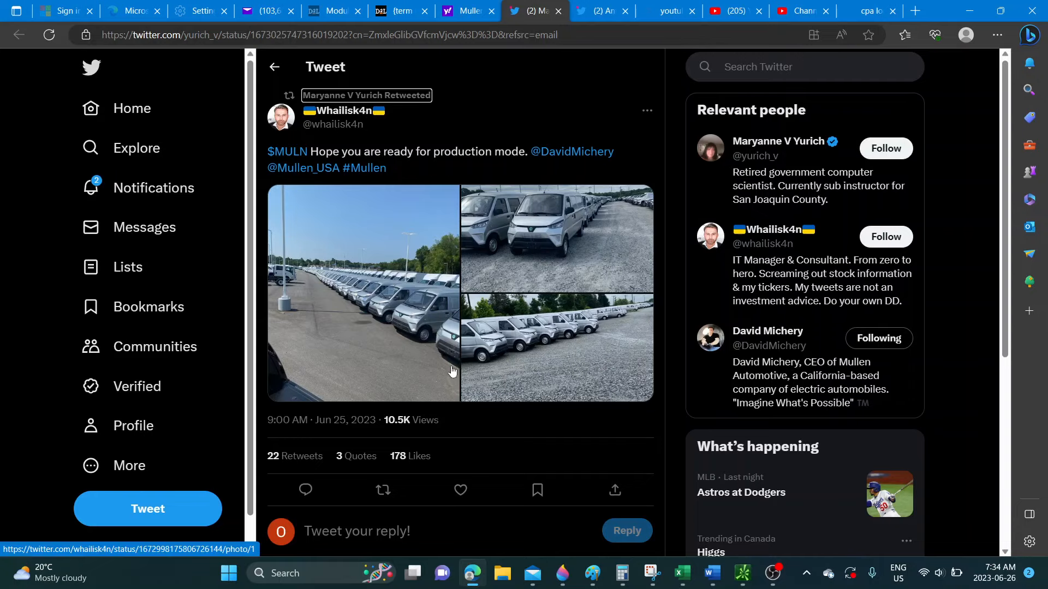
mouse_move(344, 302)
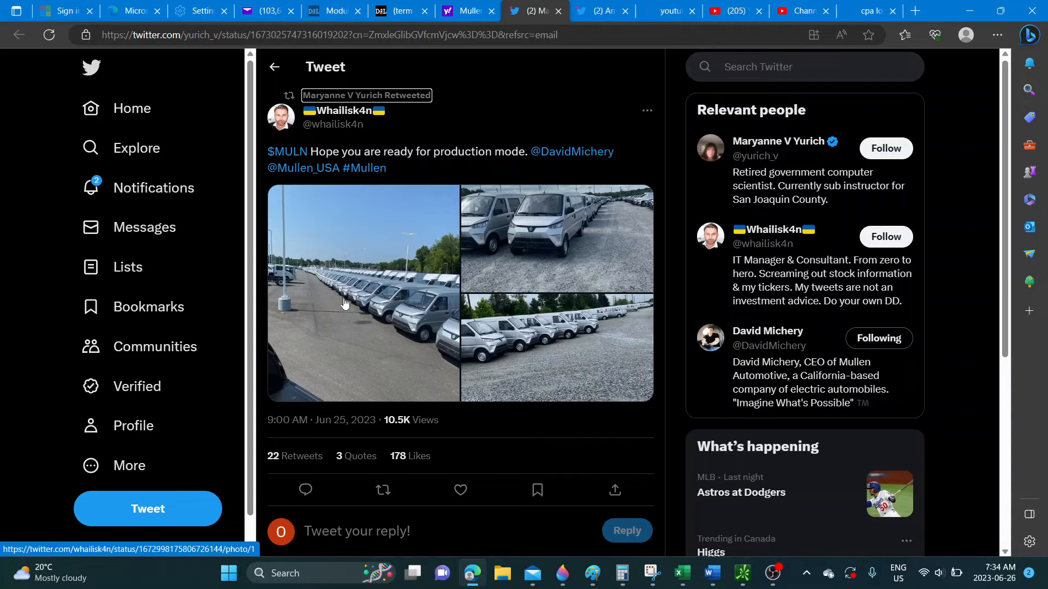
mouse_move(542, 87)
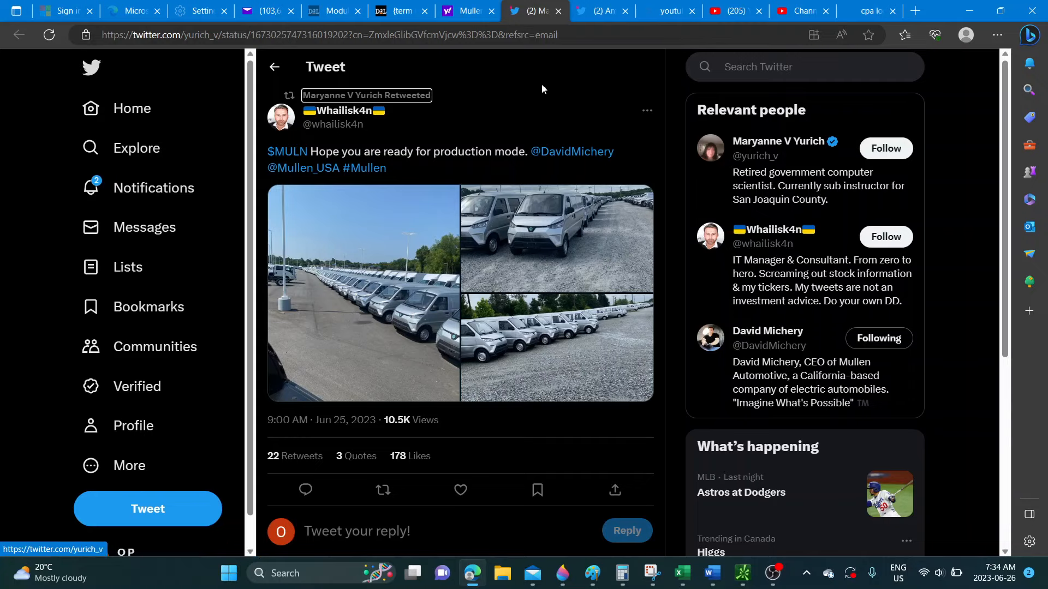
mouse_move(576, 340)
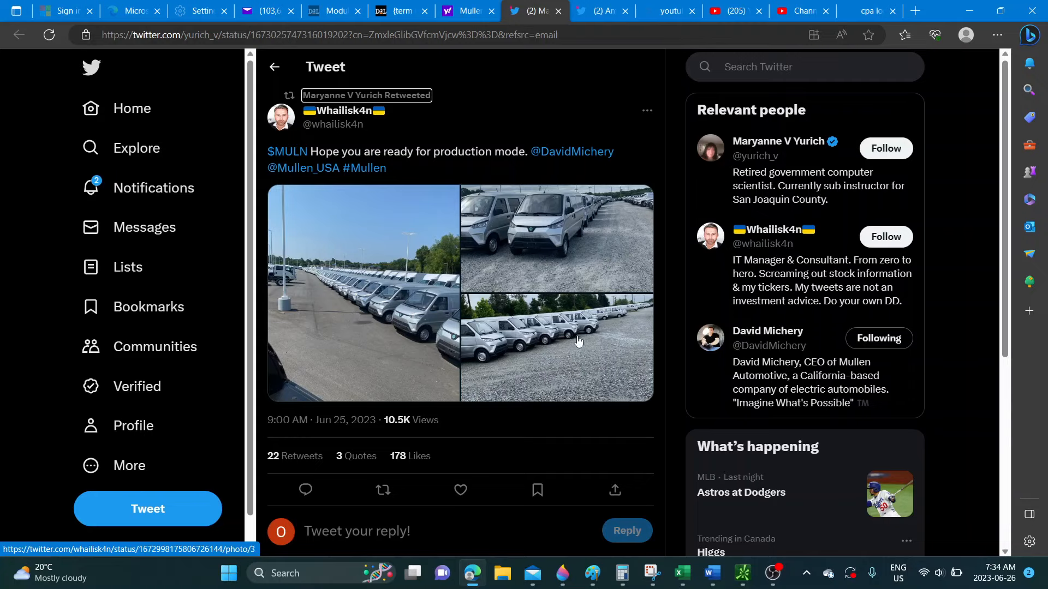
mouse_move(607, 323)
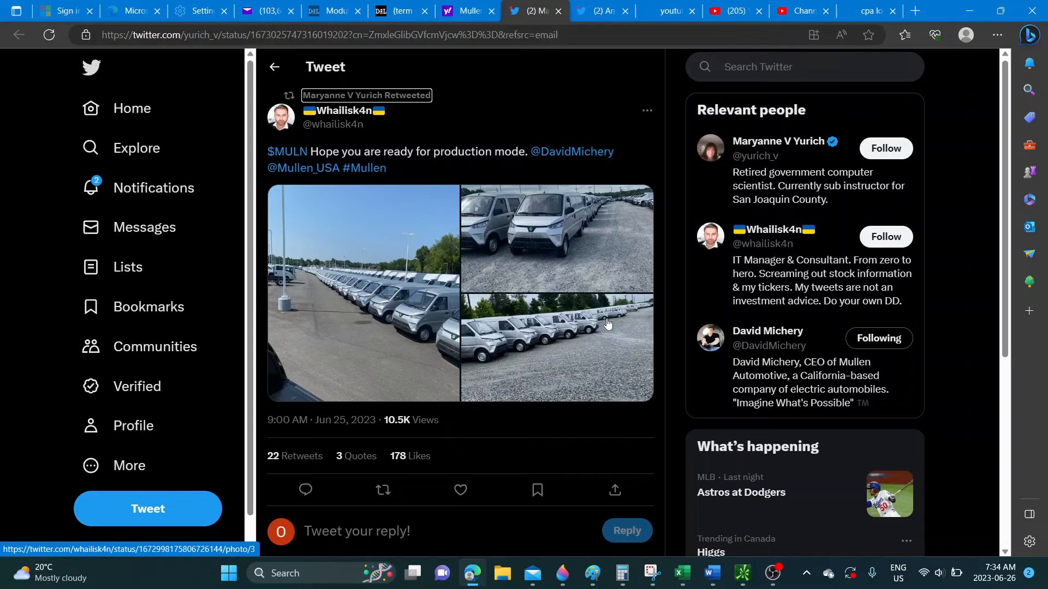
mouse_move(520, 361)
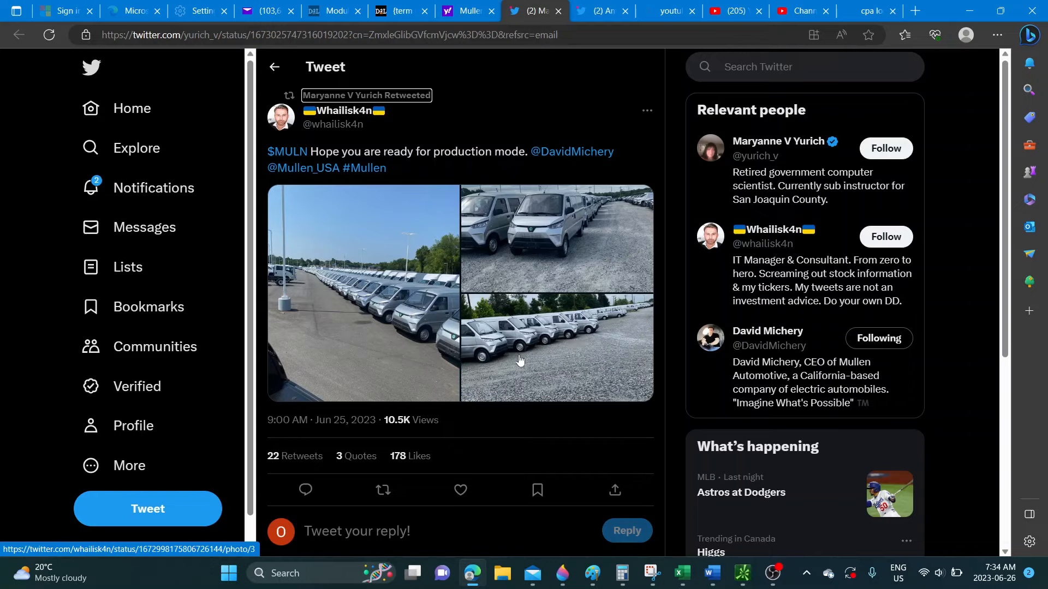
mouse_move(614, 328)
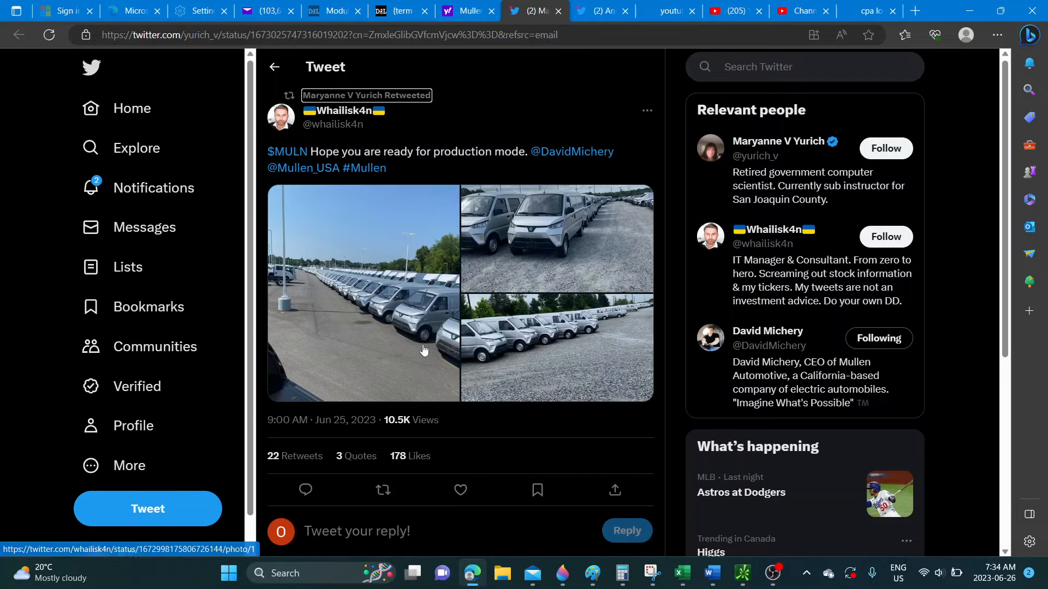
mouse_move(317, 283)
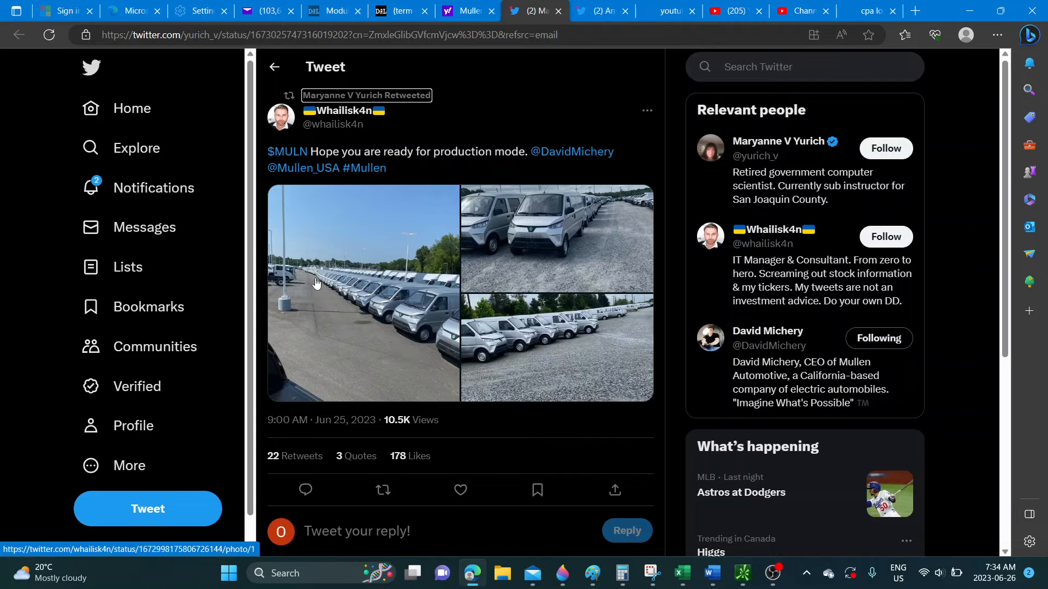
mouse_move(344, 302)
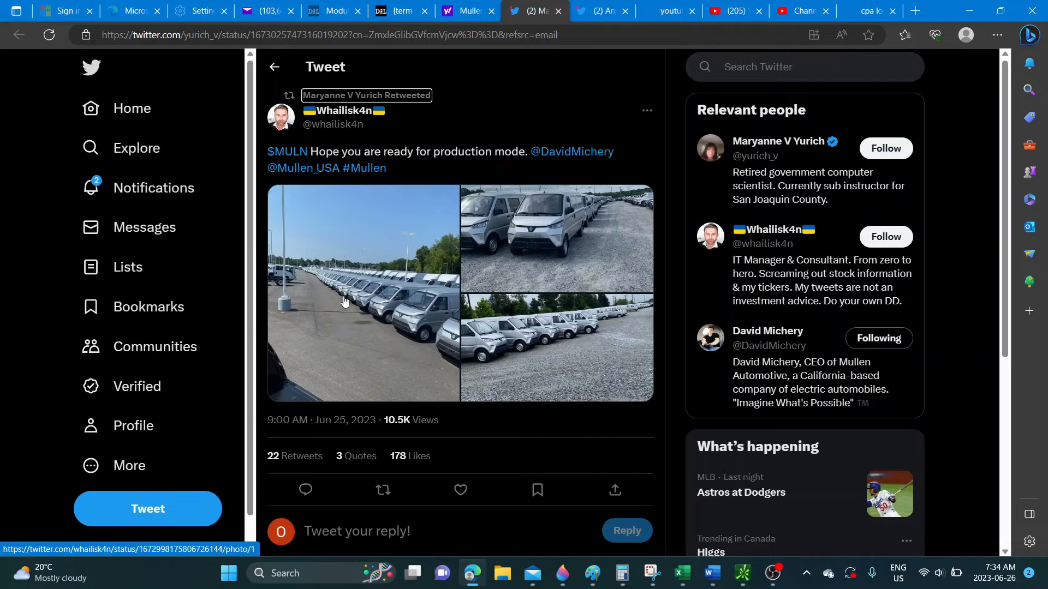
mouse_move(583, 350)
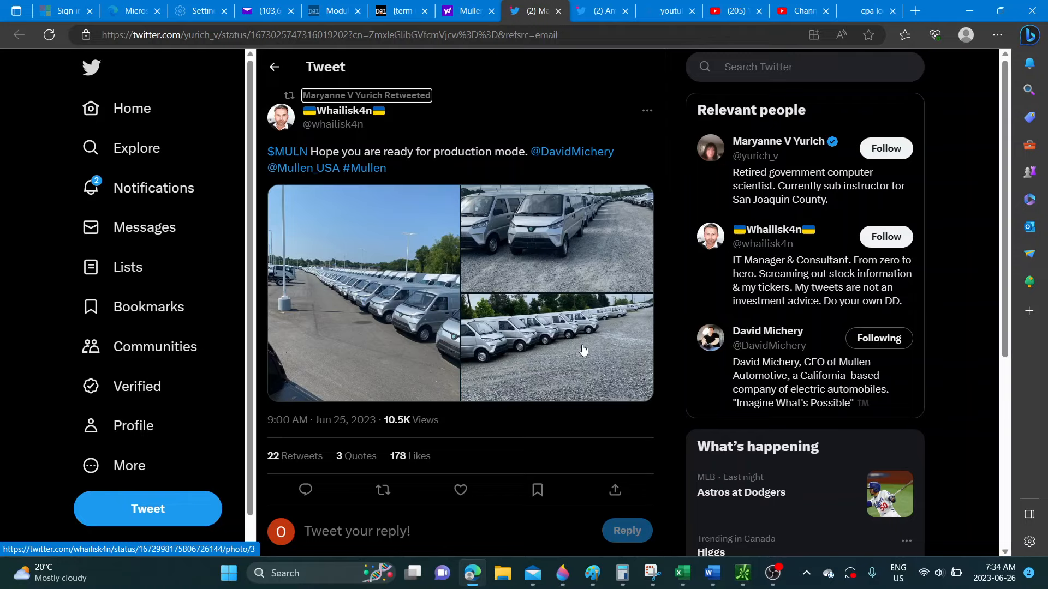
scroll(down, 3)
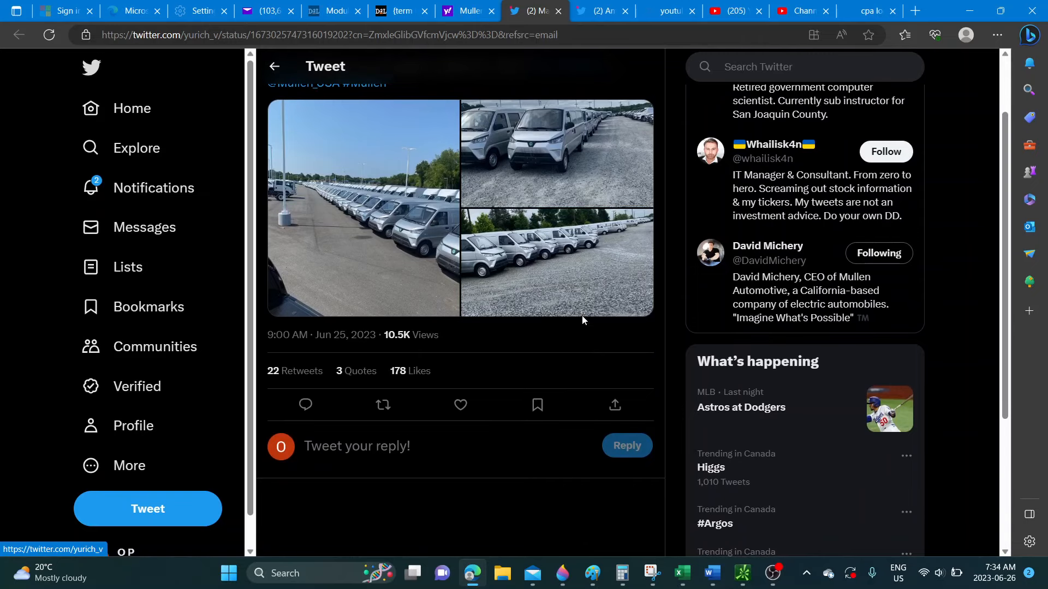
scroll(up, 3)
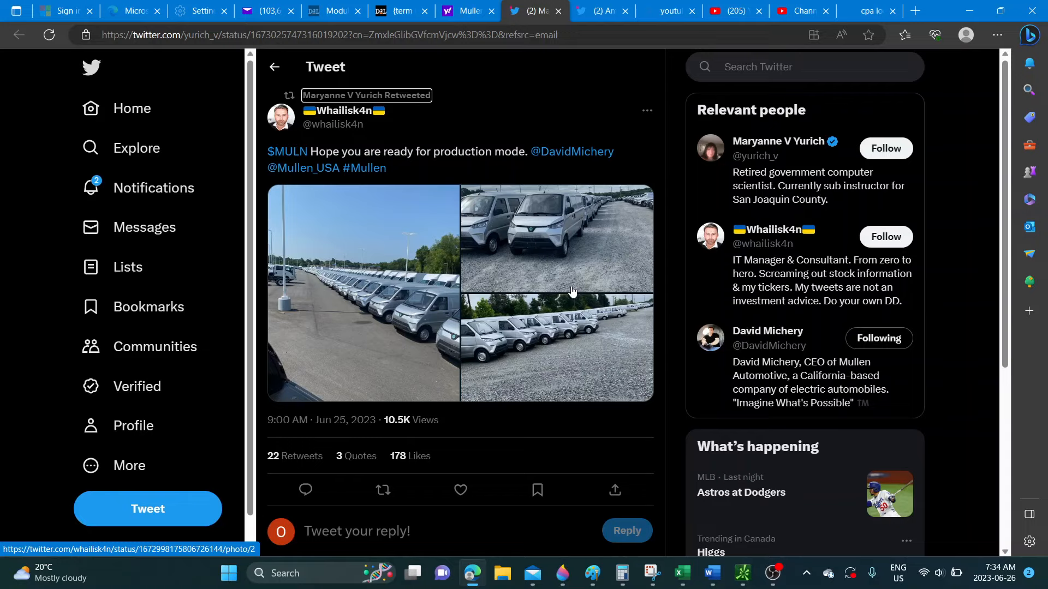
mouse_move(613, 183)
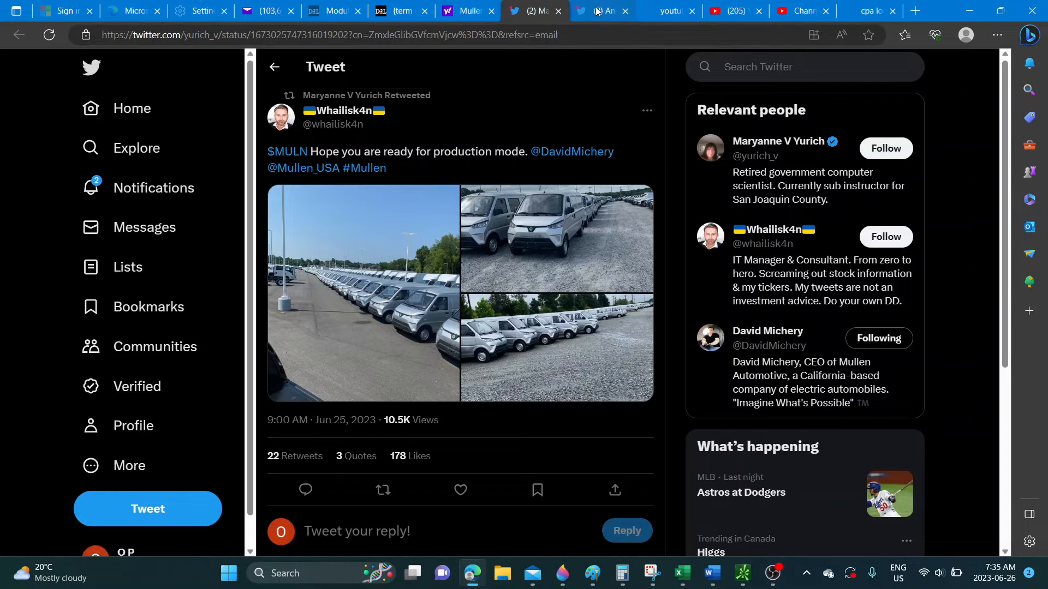
click(600, 11)
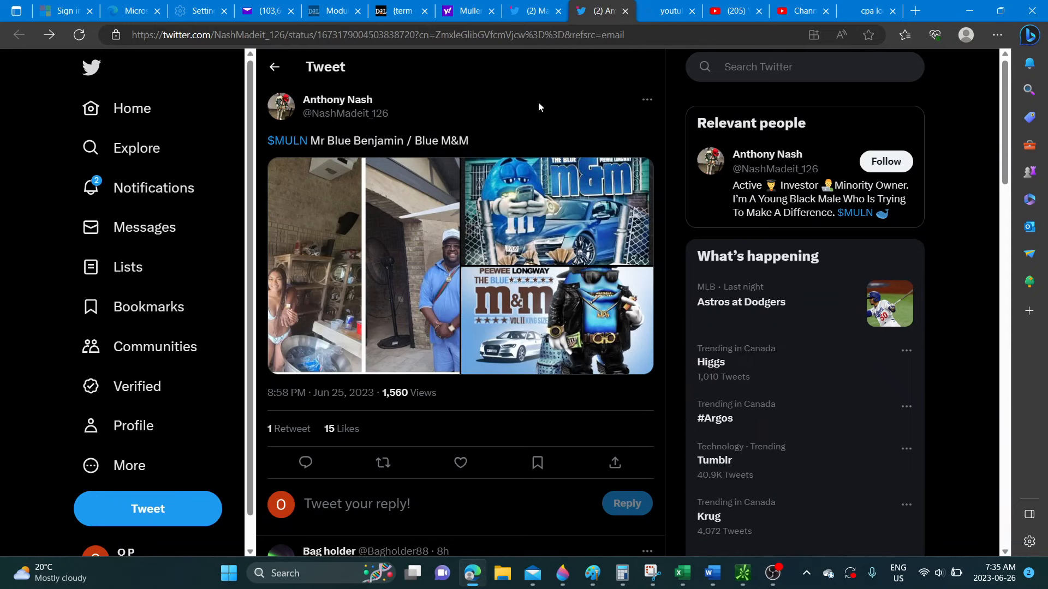
mouse_move(525, 114)
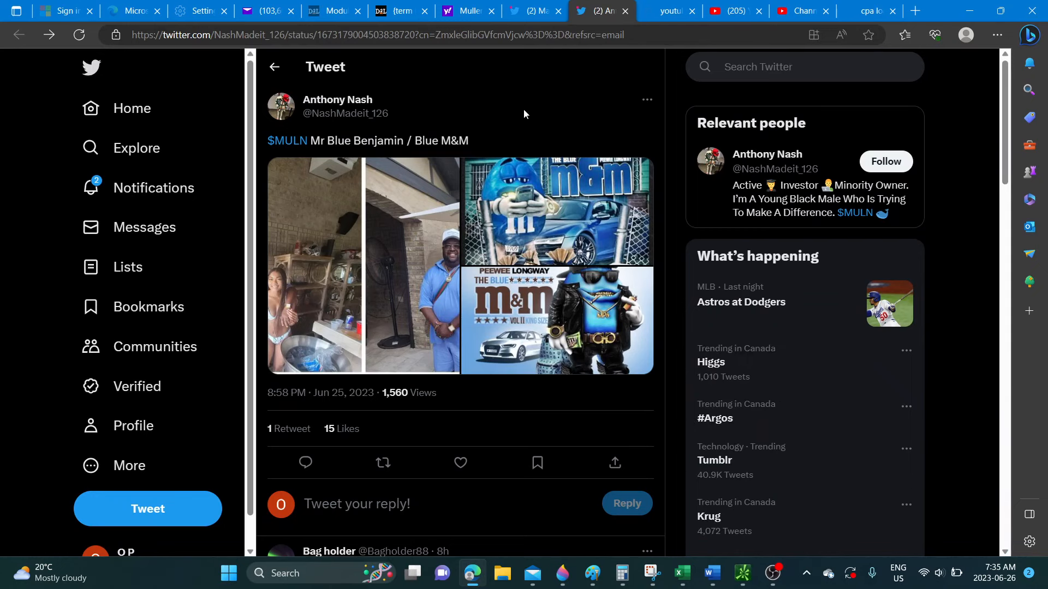
mouse_move(514, 111)
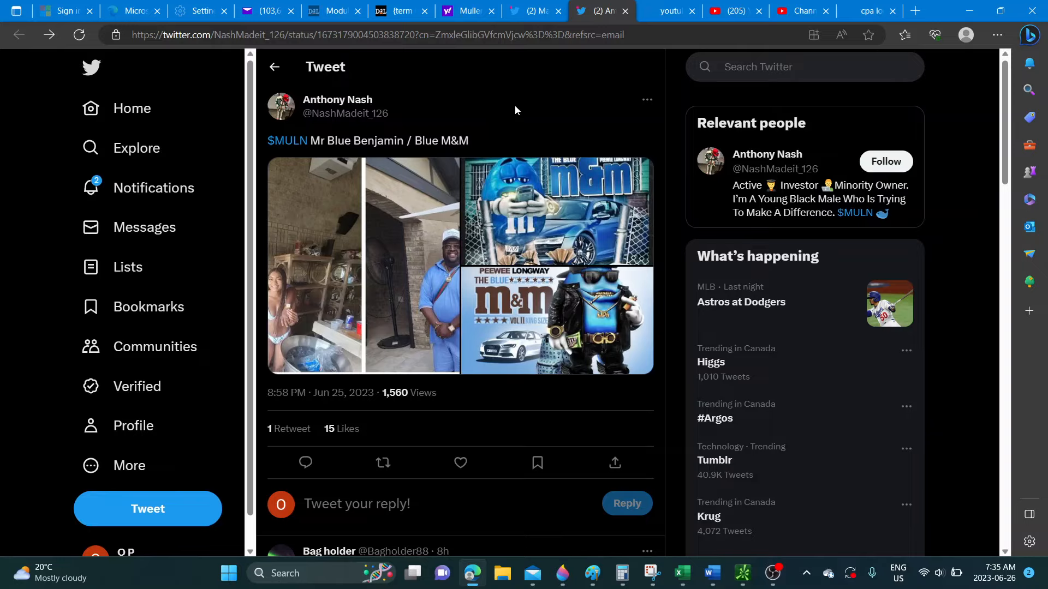
mouse_move(525, 132)
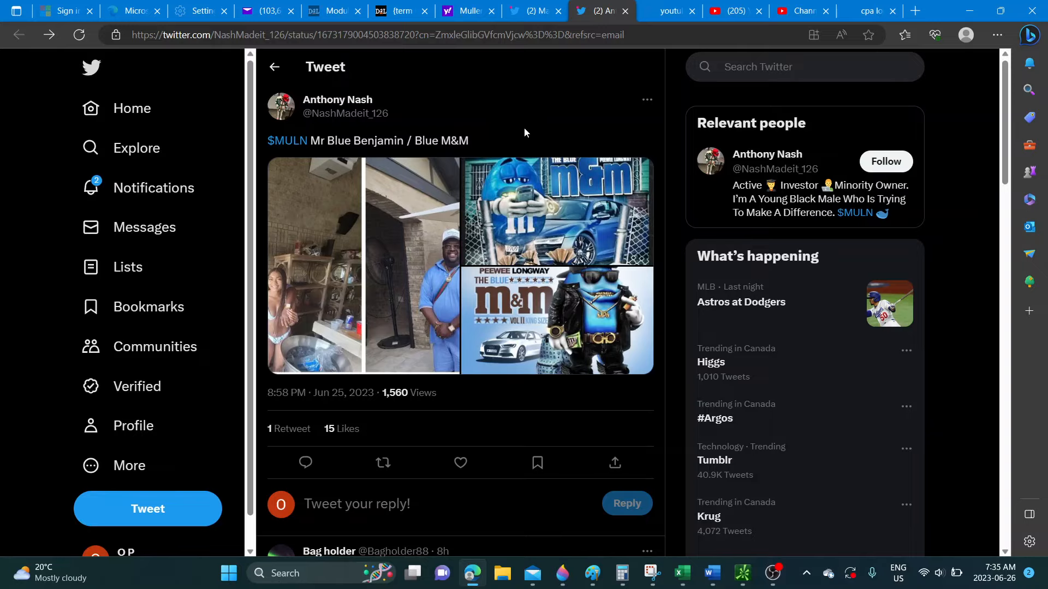
mouse_move(470, 414)
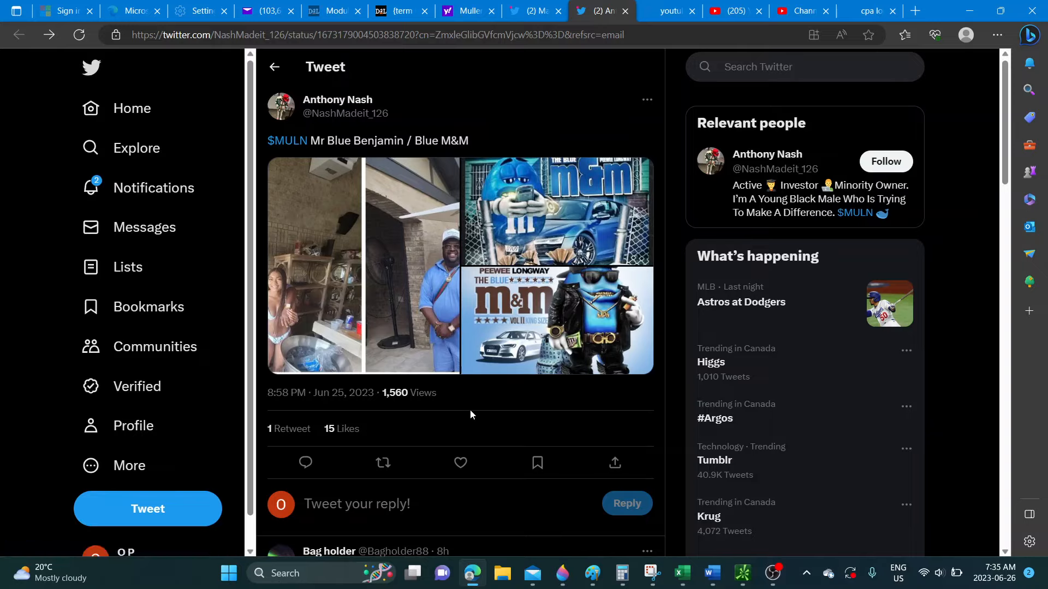
scroll(down, 3)
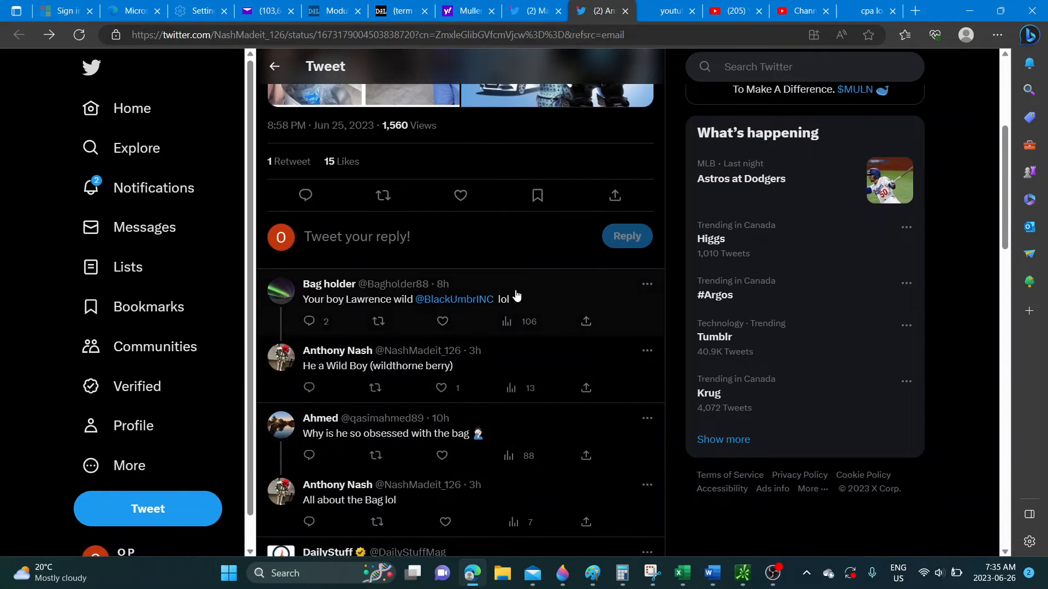
scroll(down, 3)
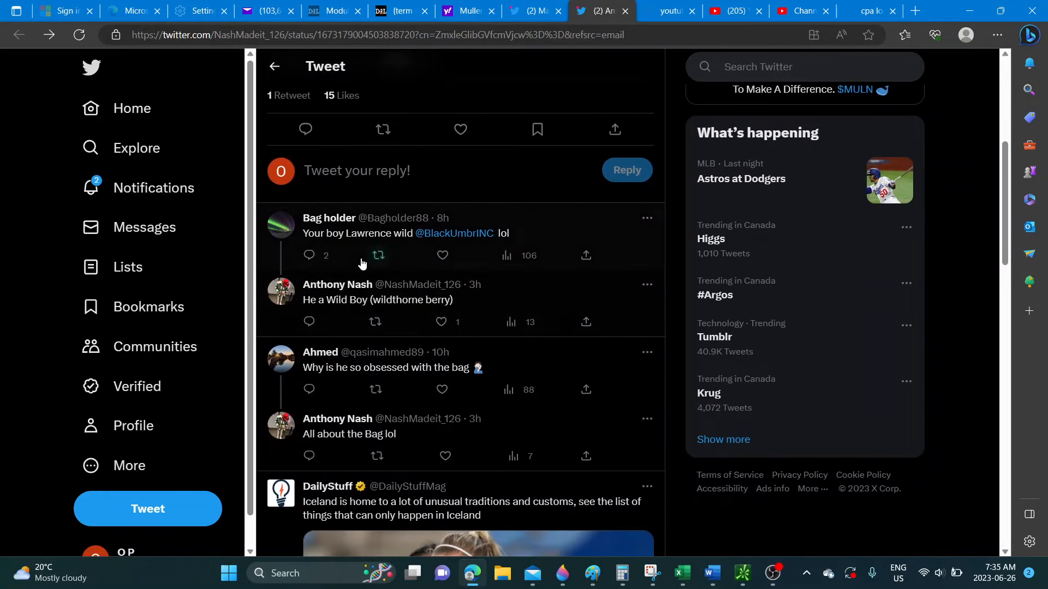
mouse_move(546, 274)
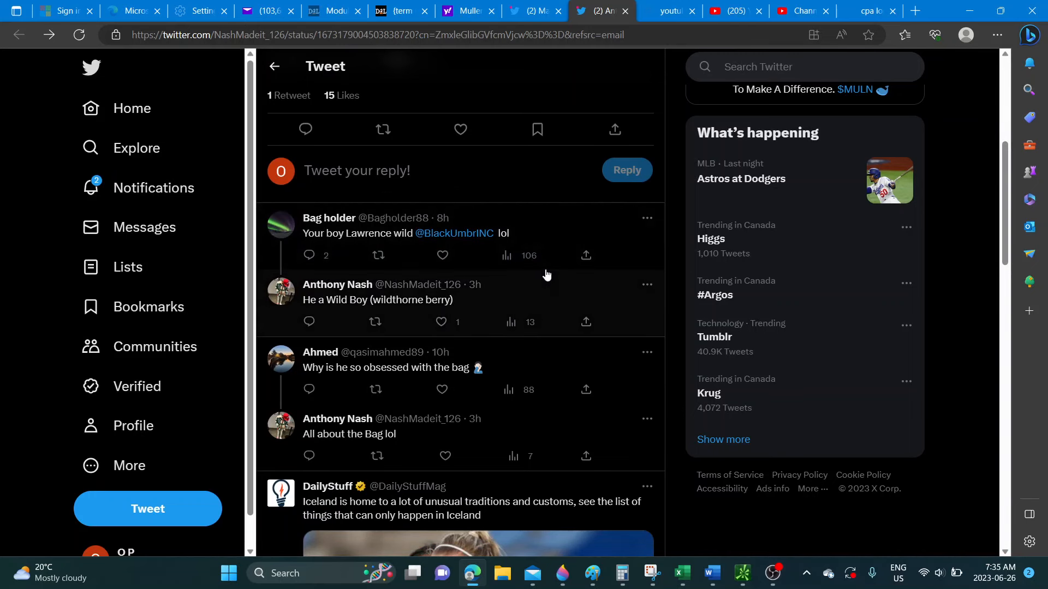
scroll(up, 3)
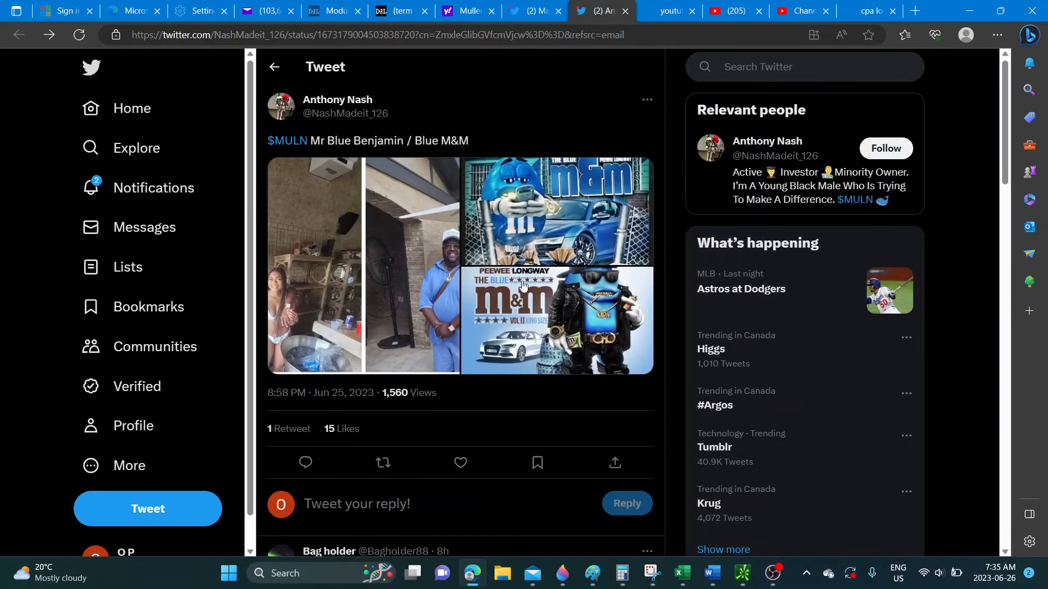
Step: Page through the tweet's photos to the third, ending back on the second, 'The Blue M&M' cover
click(457, 268)
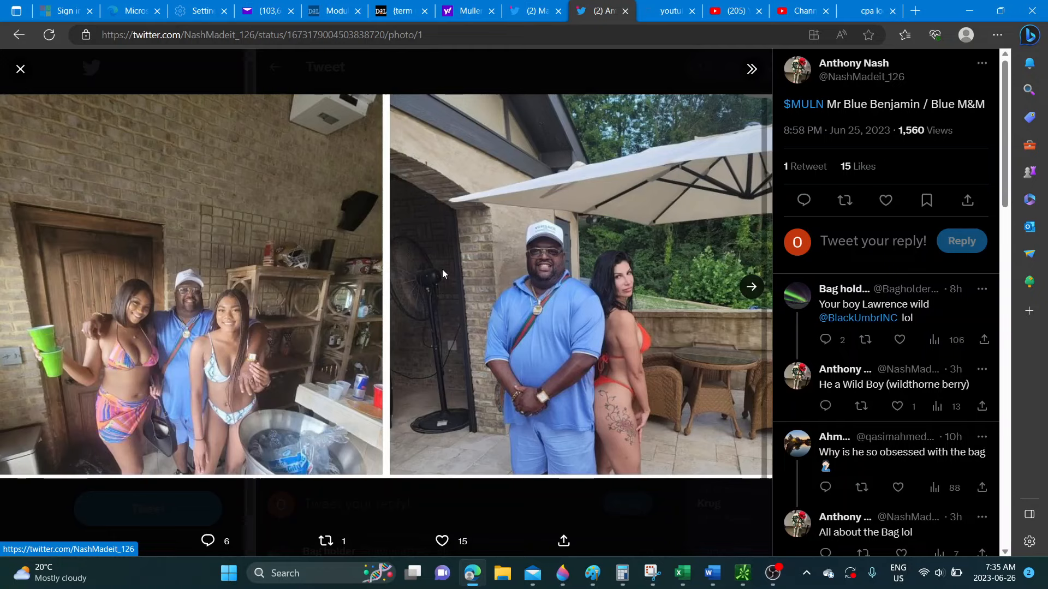
mouse_move(318, 289)
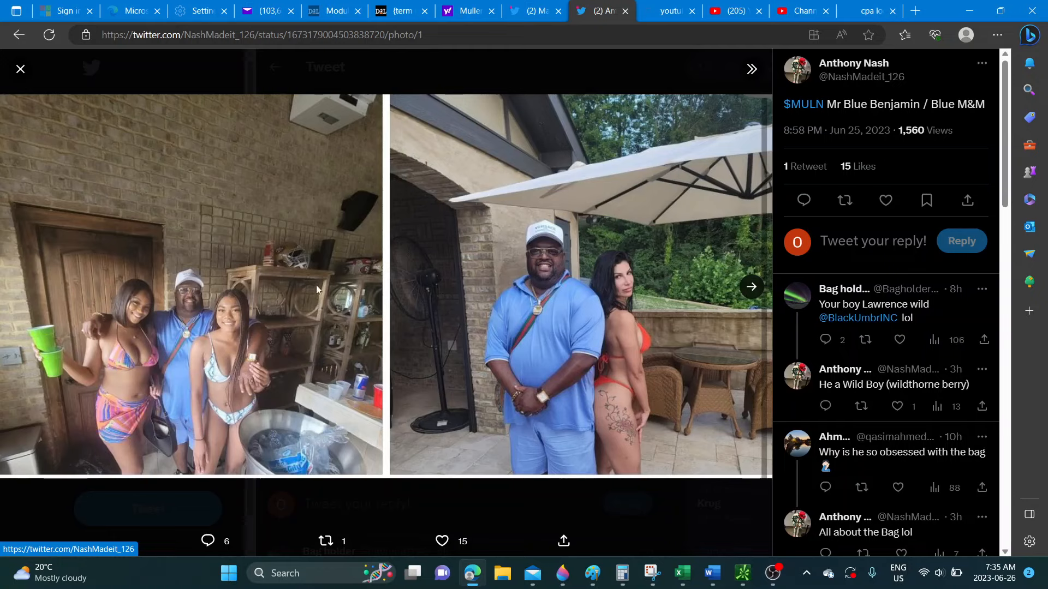
mouse_move(263, 307)
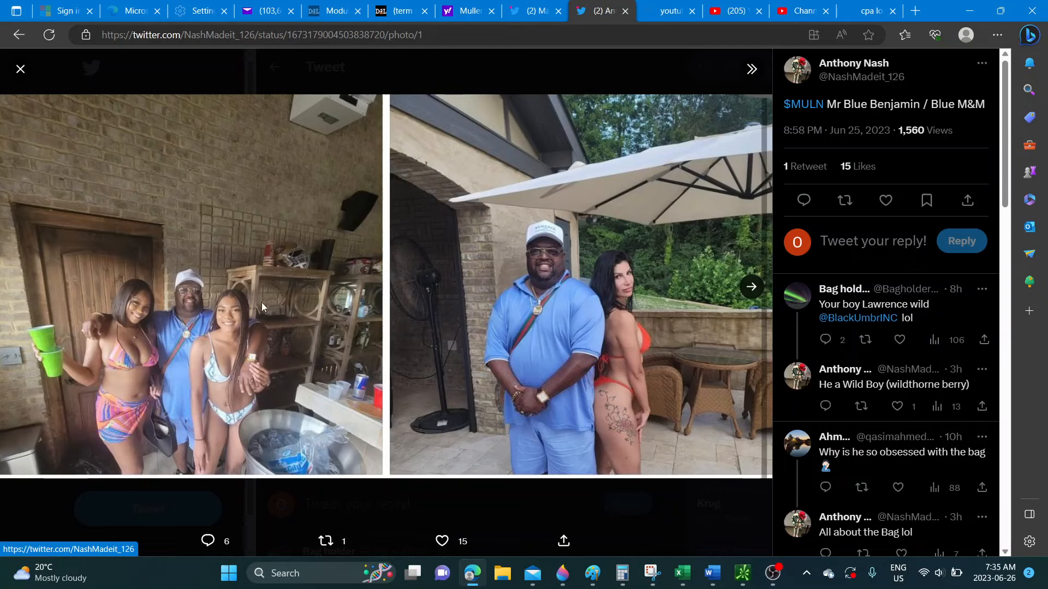
mouse_move(355, 400)
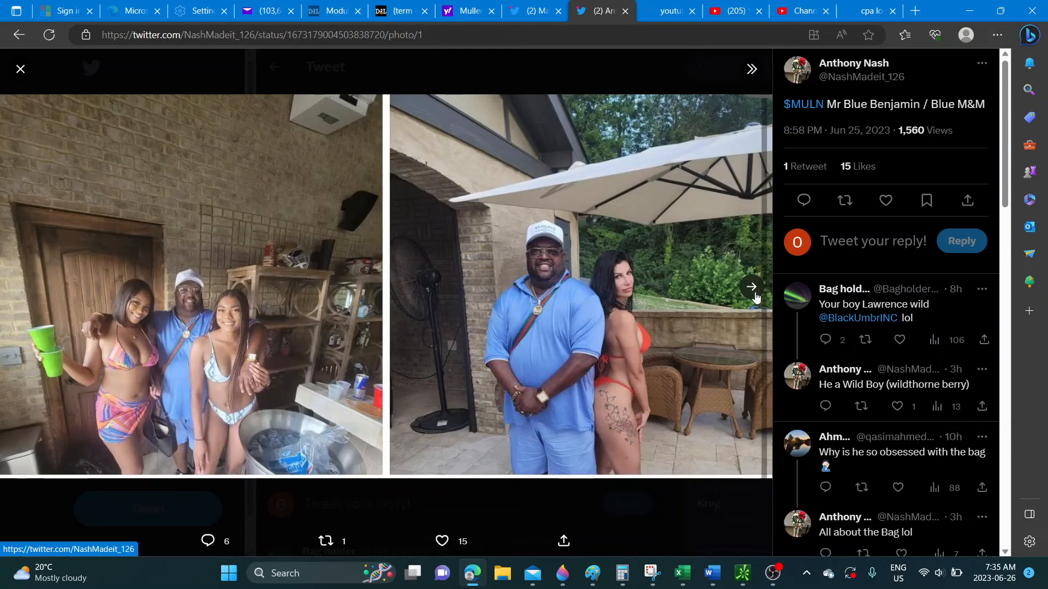
click(751, 287)
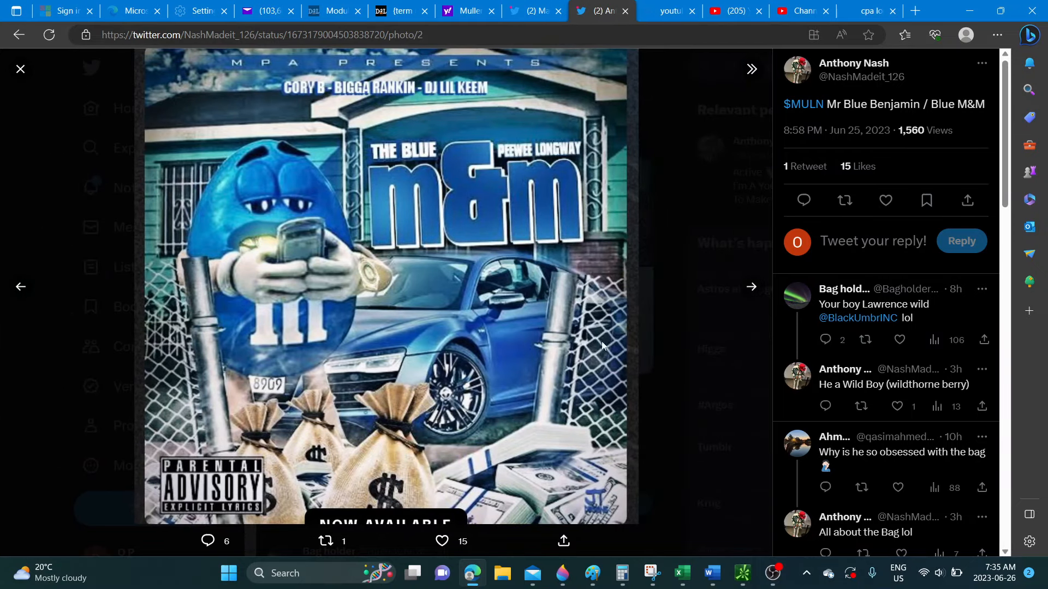
mouse_move(400, 314)
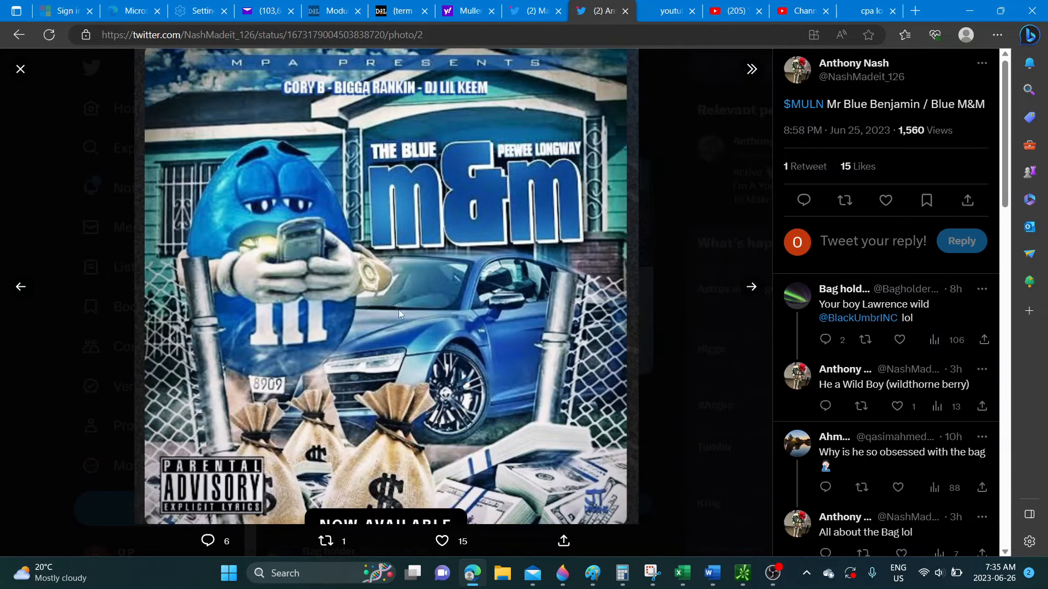
mouse_move(422, 240)
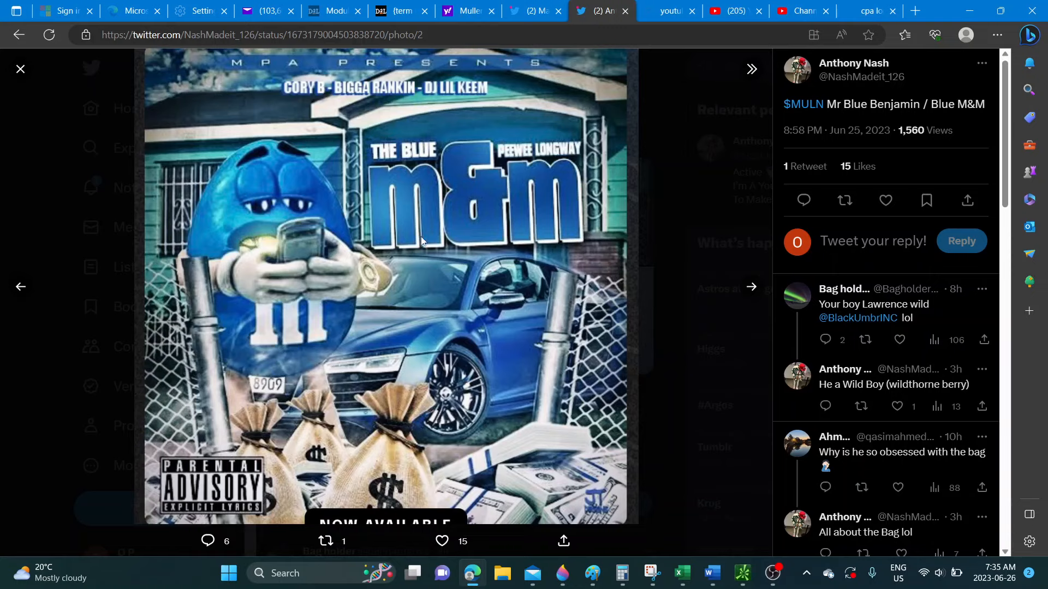
mouse_move(747, 286)
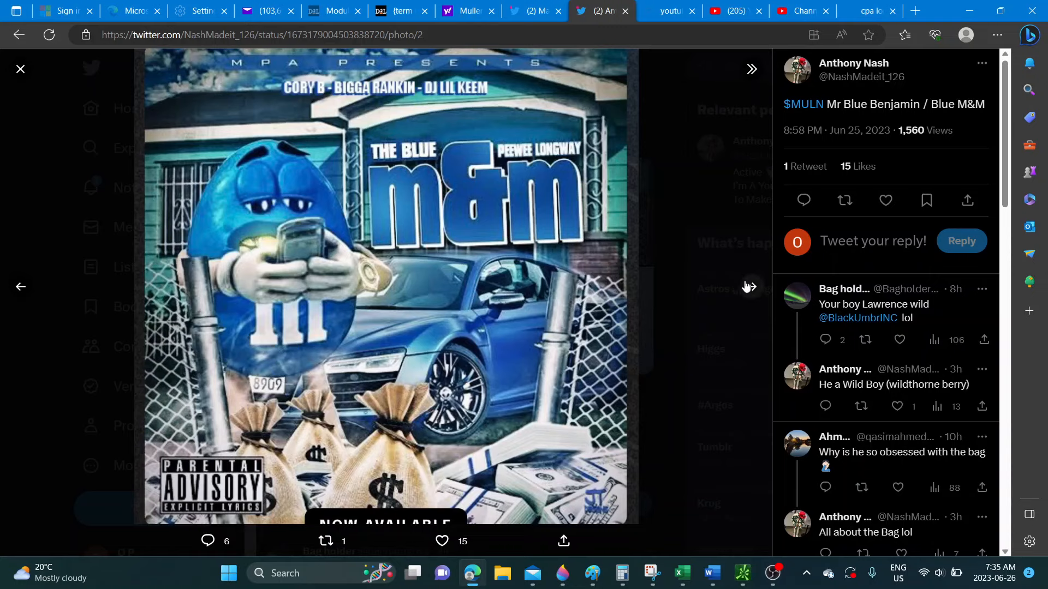
click(750, 69)
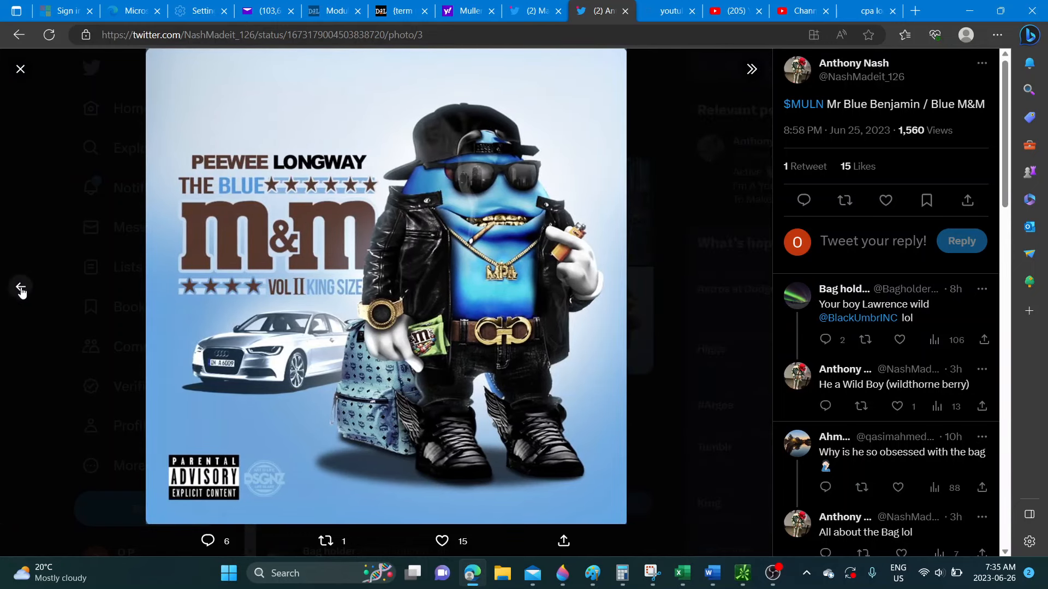
click(20, 287)
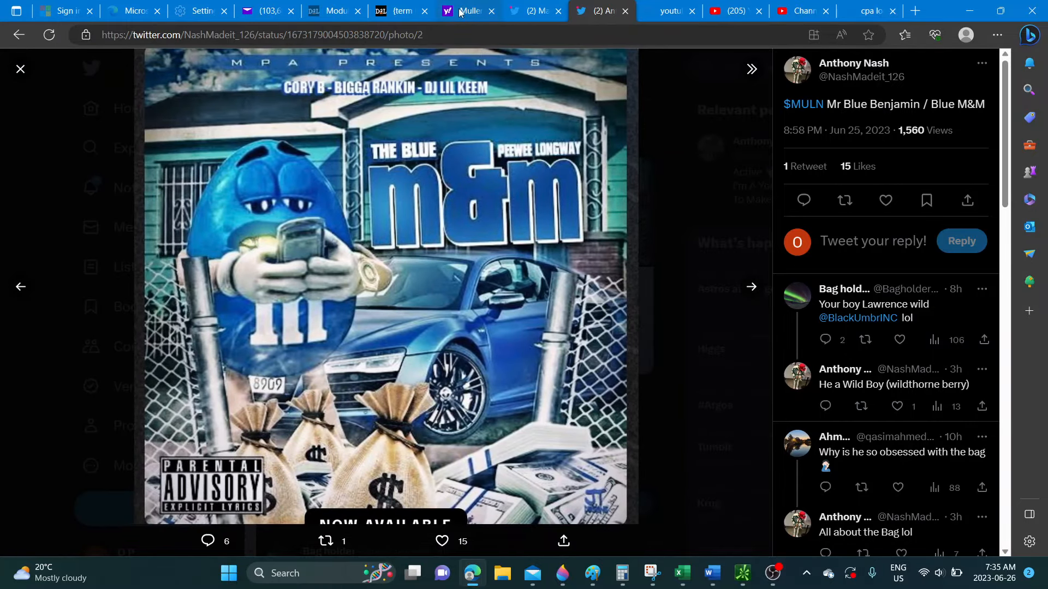
Step: Return to the Yahoo Finance MULN quote summary at 0.1696, down 4.83%
click(468, 11)
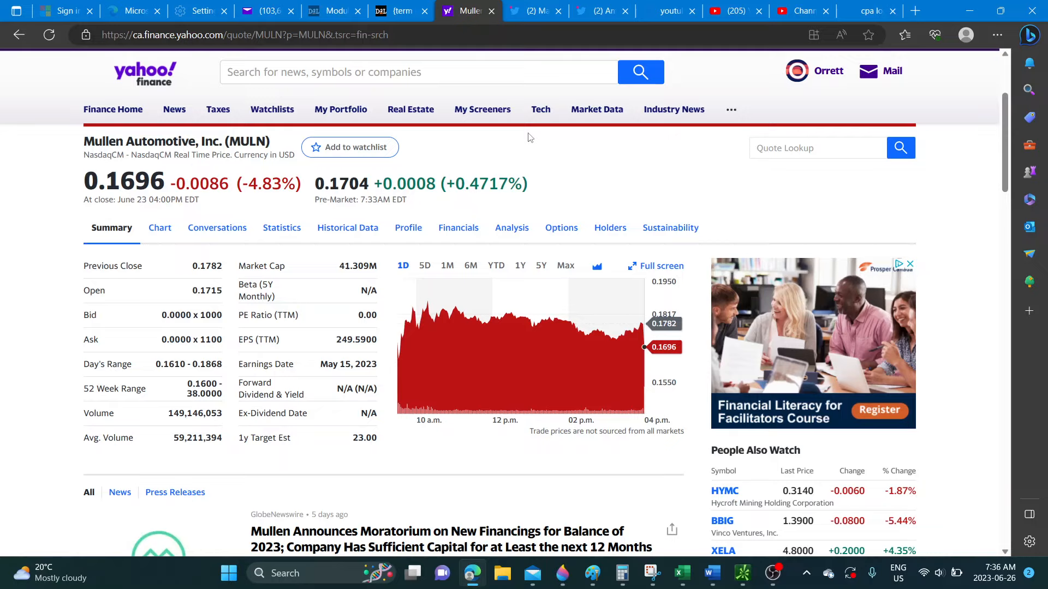
mouse_move(614, 161)
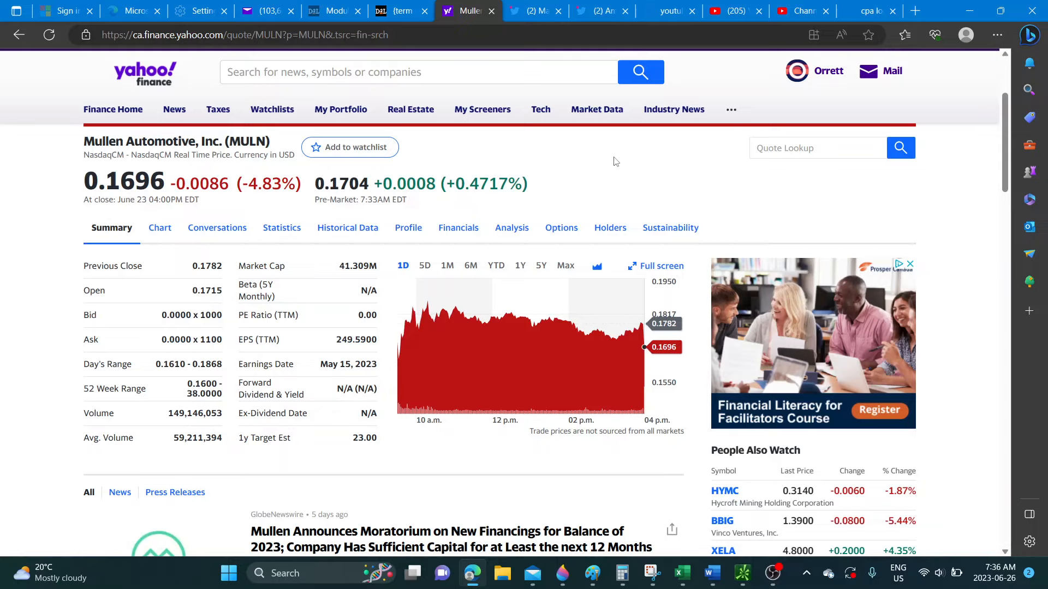
mouse_move(668, 327)
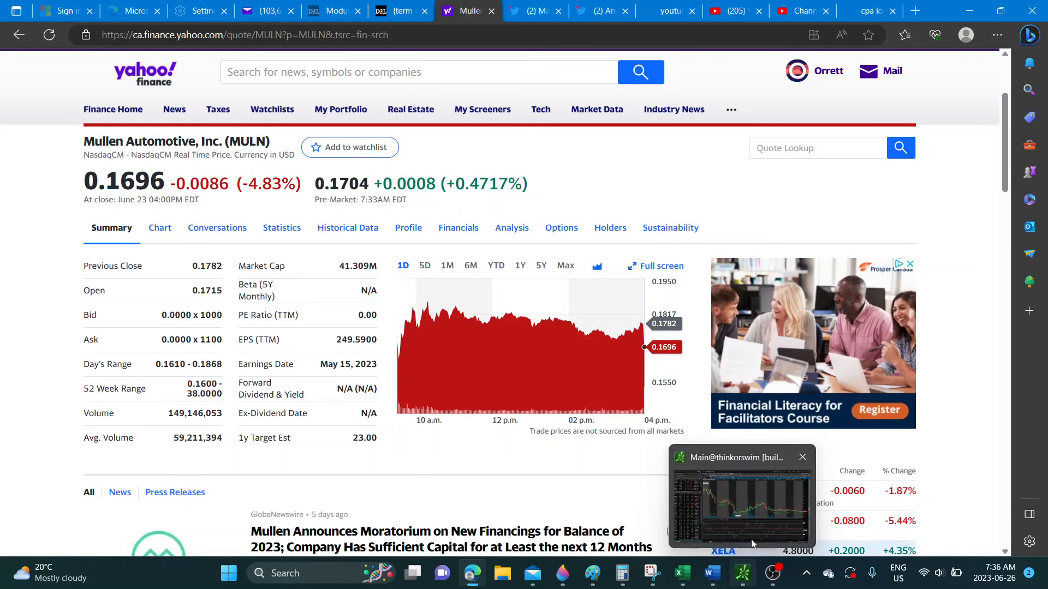
Step: Bring thinkorswim back and show the Trade page with MULN's option chain
click(743, 495)
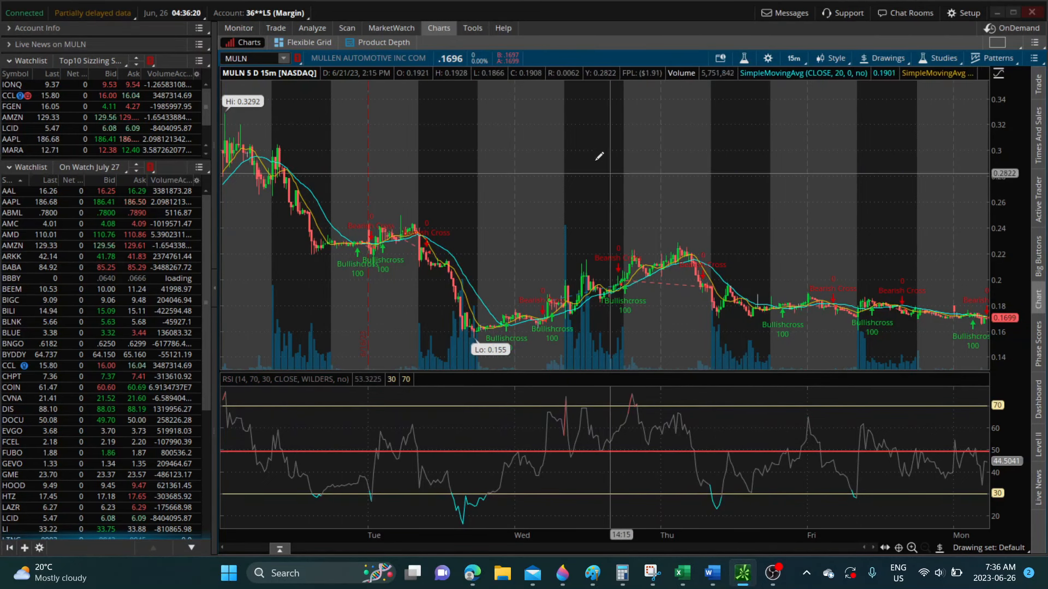
click(276, 27)
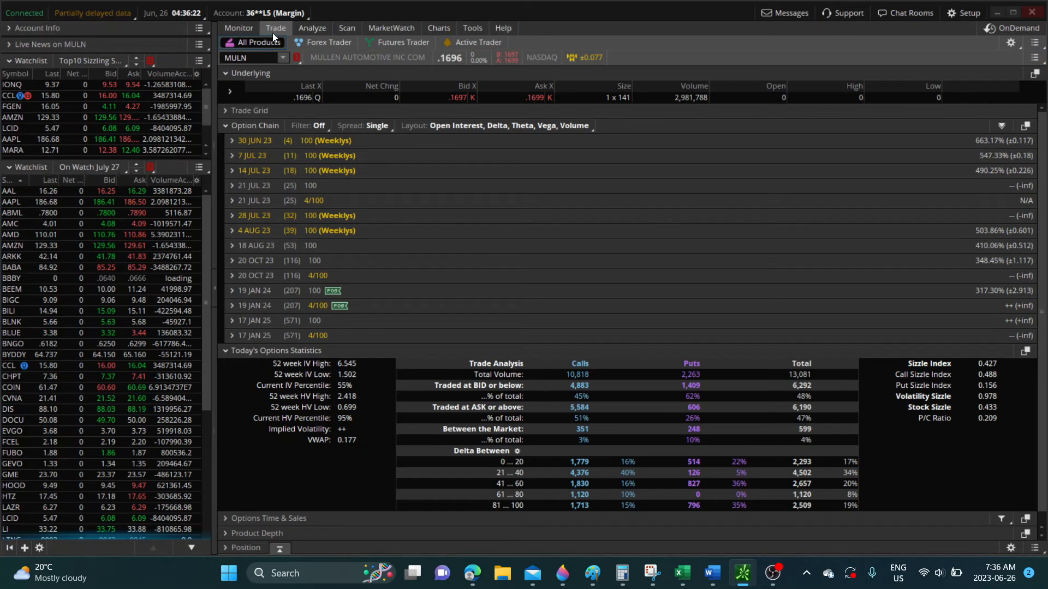
mouse_move(459, 267)
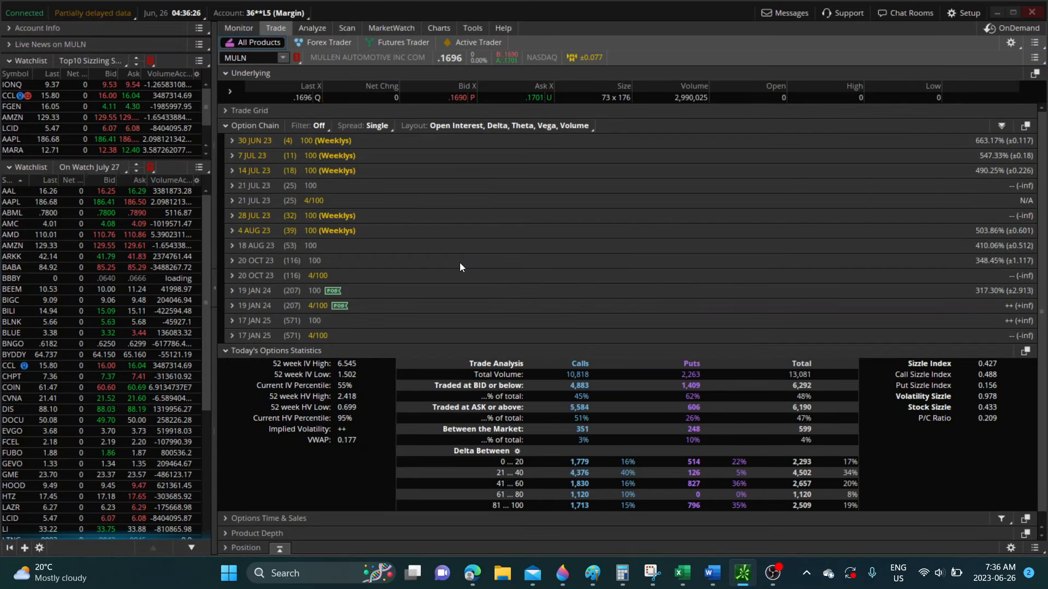
mouse_move(591, 299)
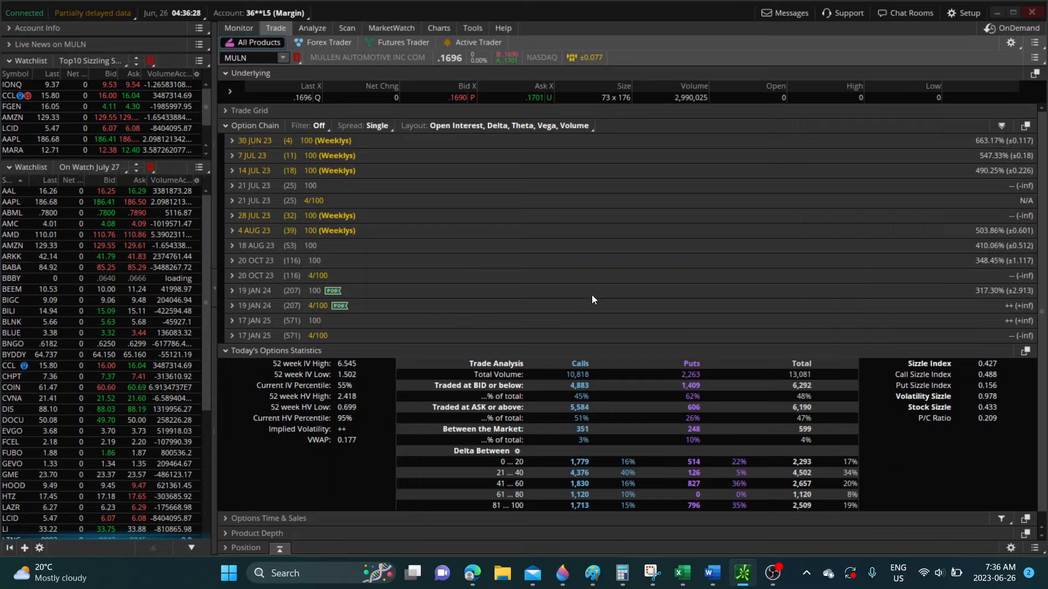
mouse_move(577, 327)
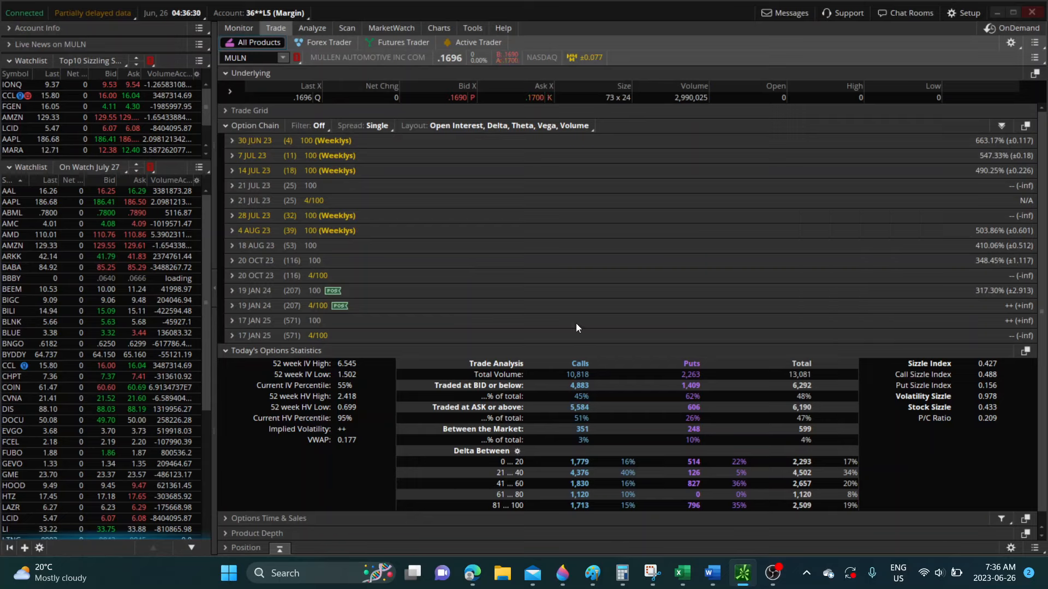
mouse_move(594, 379)
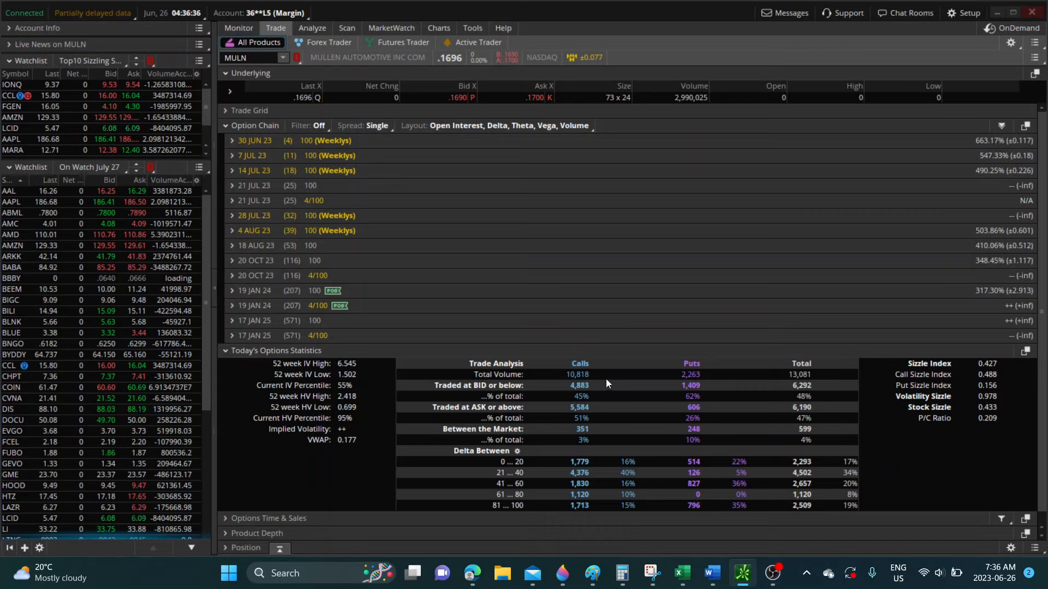
mouse_move(457, 213)
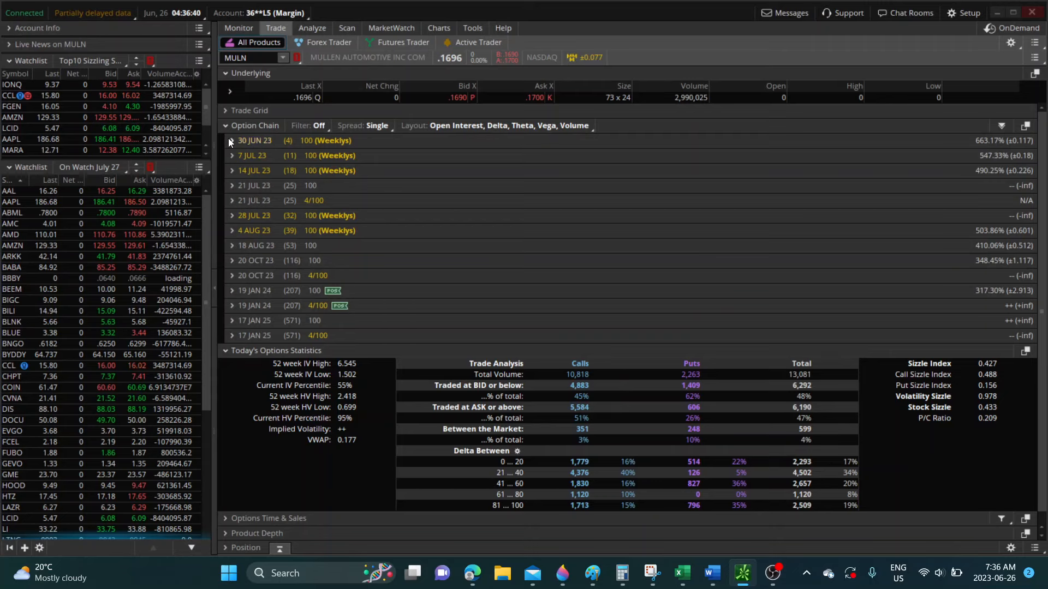
Step: Expand the 30 JUN, 7 JUL, 14 JUL and 21 JUL 23 4/100 expiries to review open interest
click(232, 141)
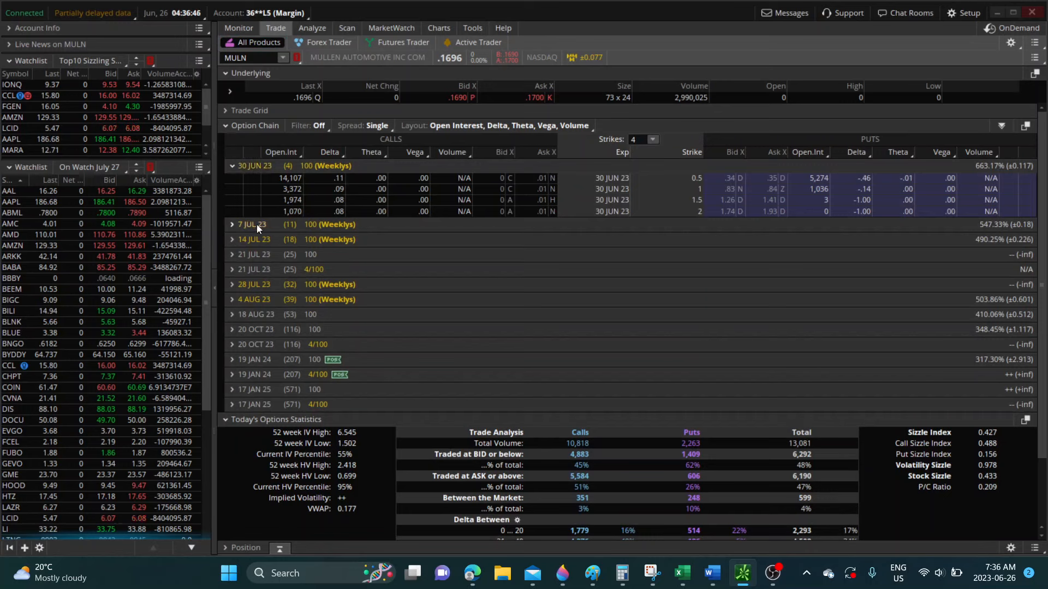
click(231, 225)
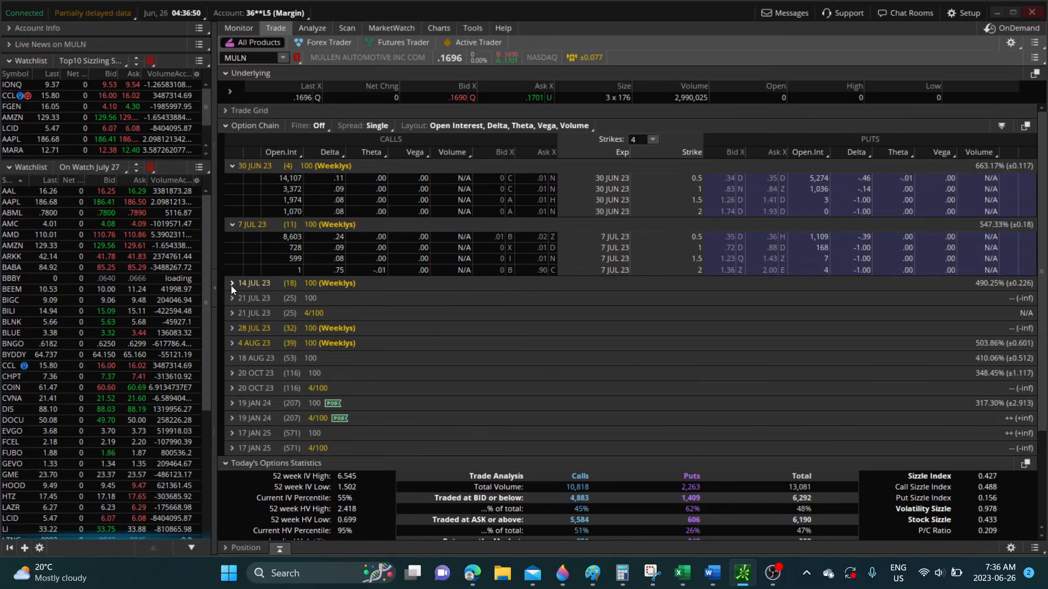
click(231, 282)
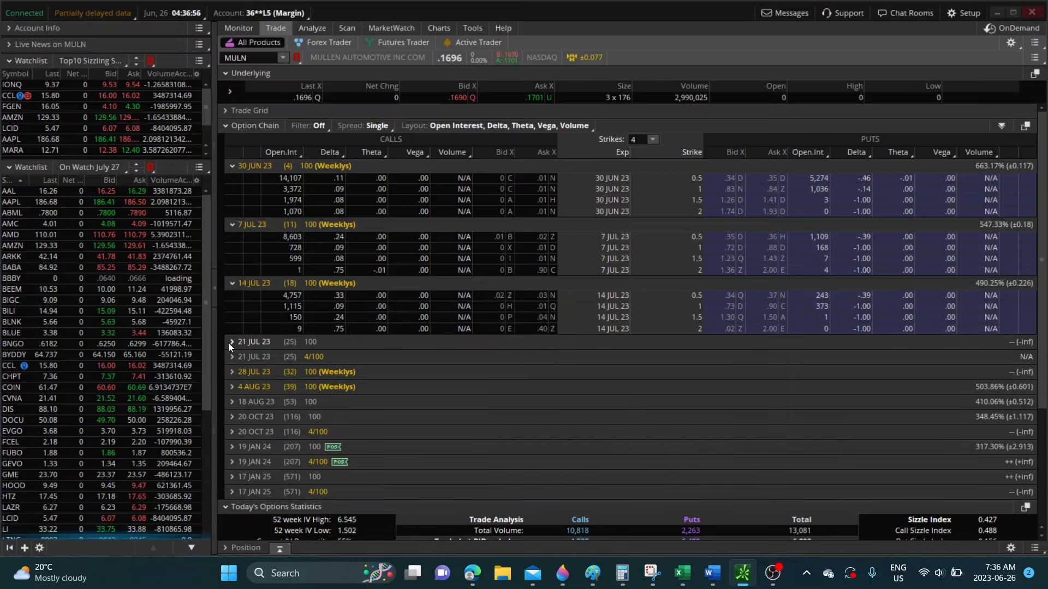
click(231, 342)
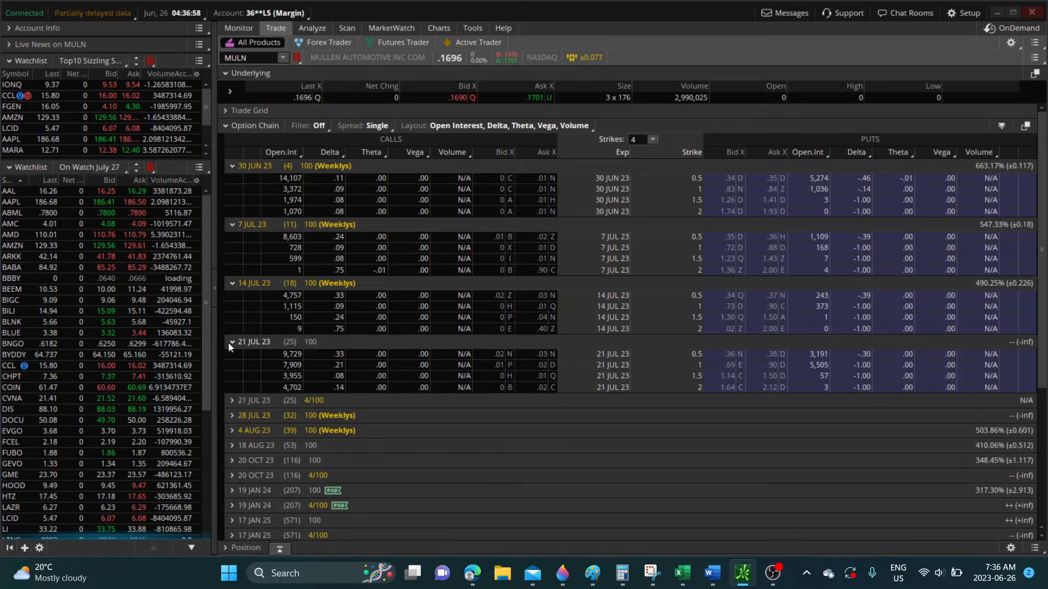
click(231, 342)
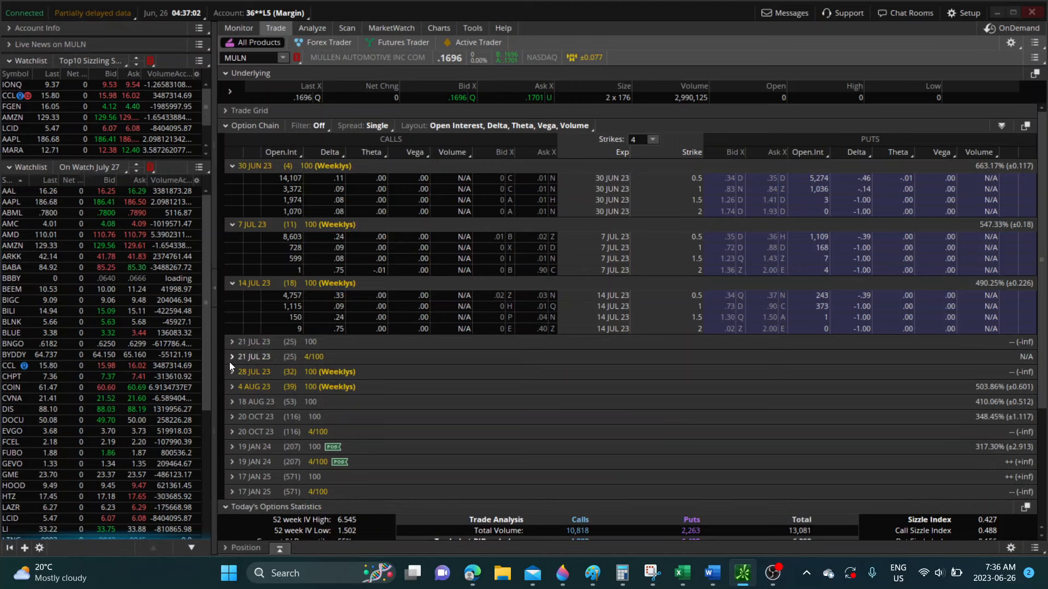
click(232, 355)
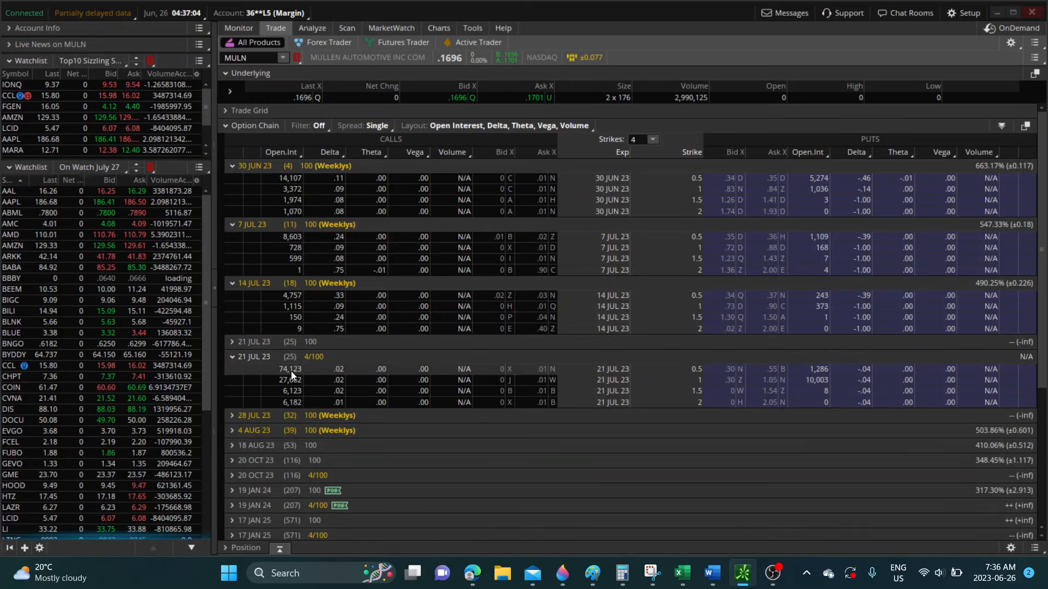
mouse_move(318, 430)
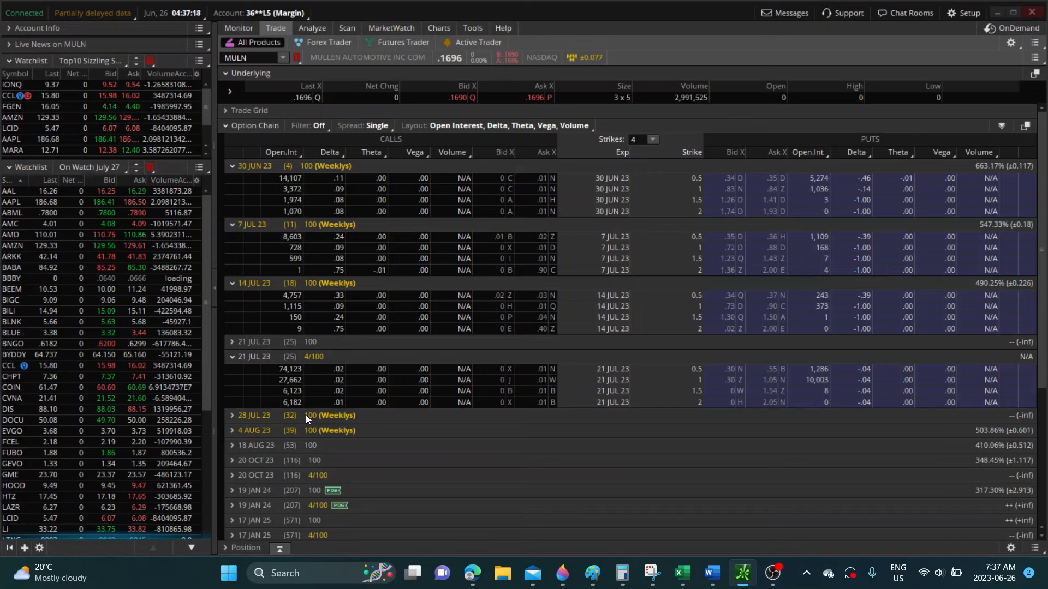
mouse_move(484, 447)
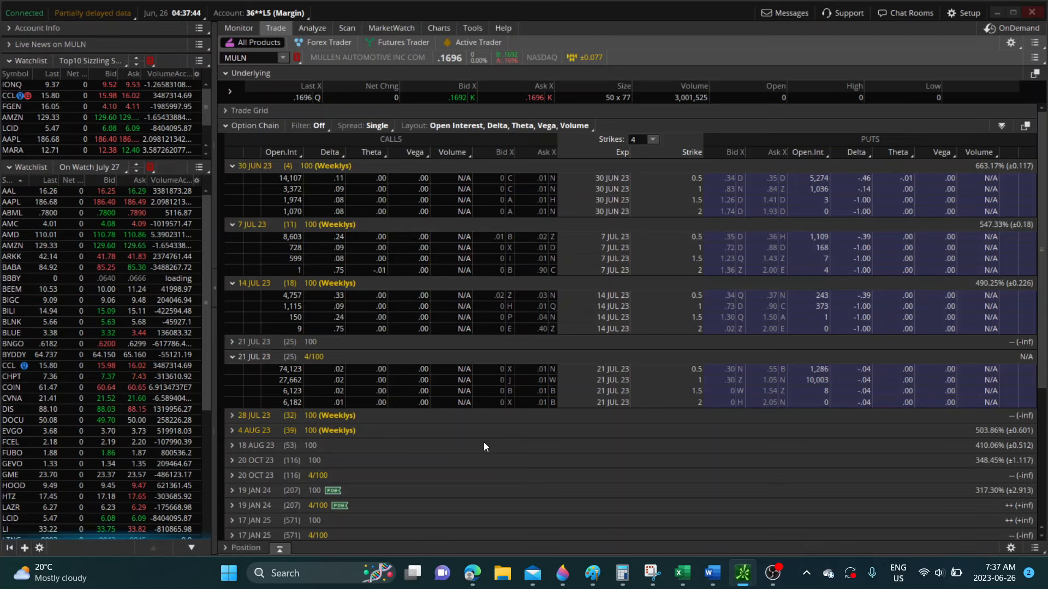
Step: Return to the MULN 5-day, 15-minute price chart with RSI via Charts > Charts
click(438, 28)
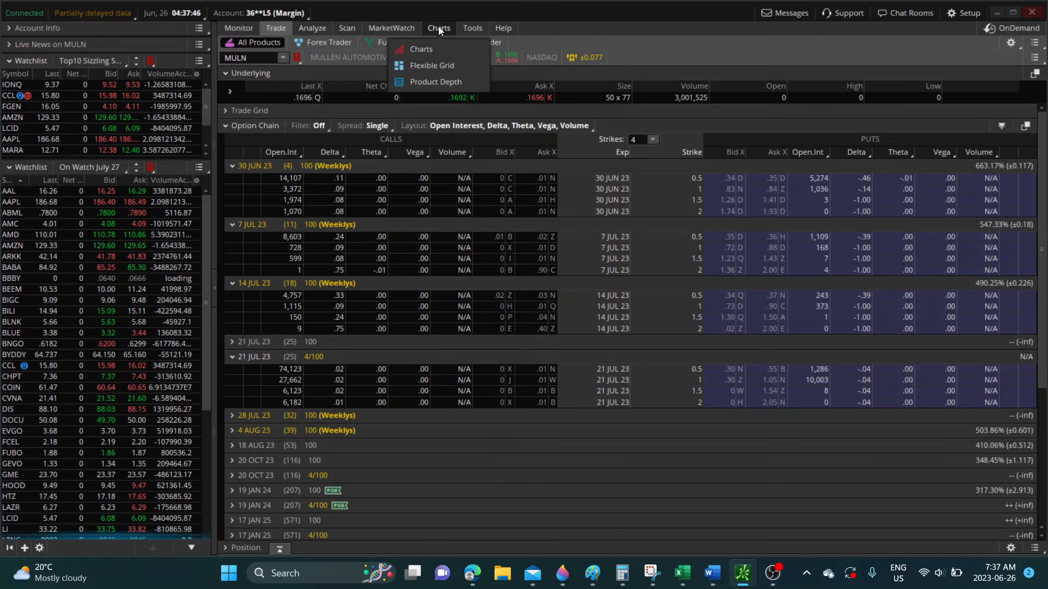
click(421, 49)
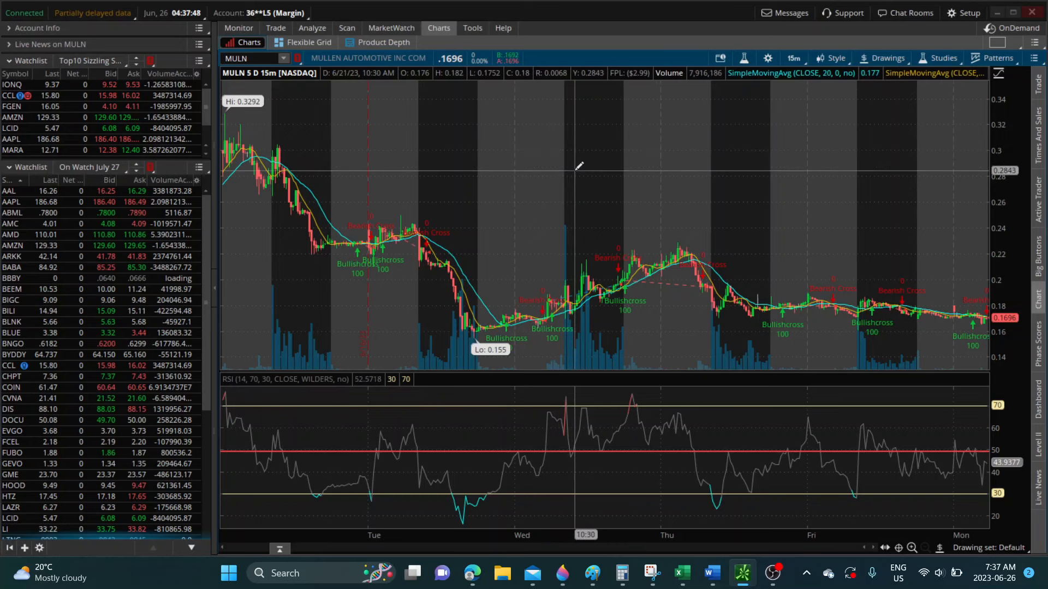